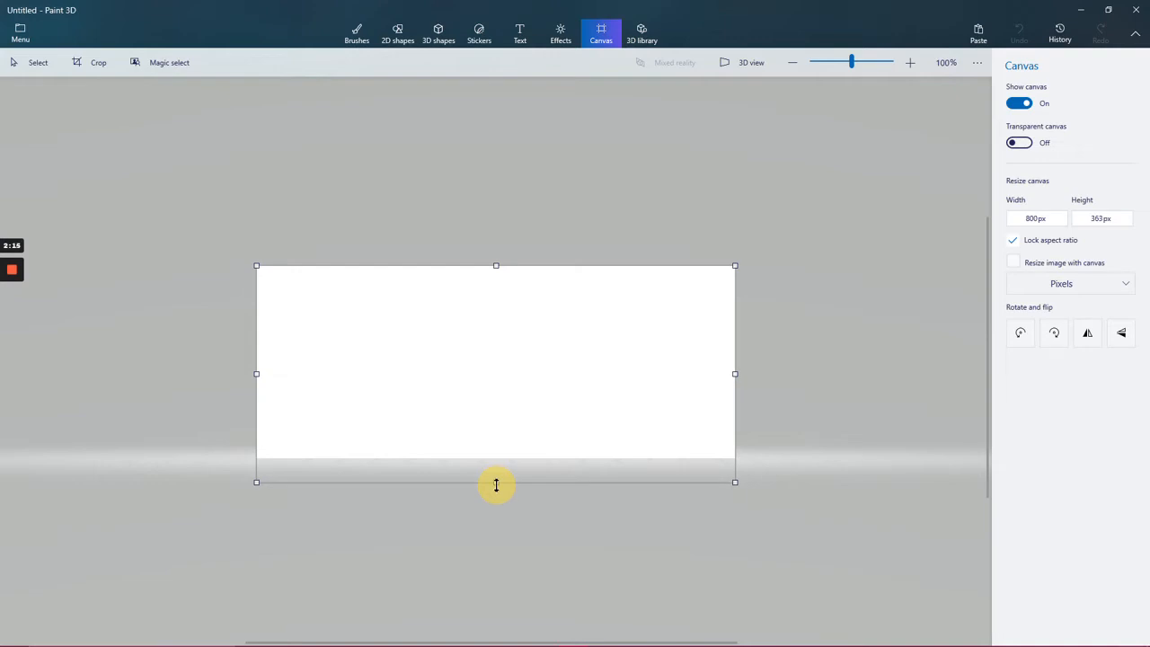
Set the canvas to height 400px and width 800px with Lock aspect ratio unchecked
drag(496, 482, 496, 501)
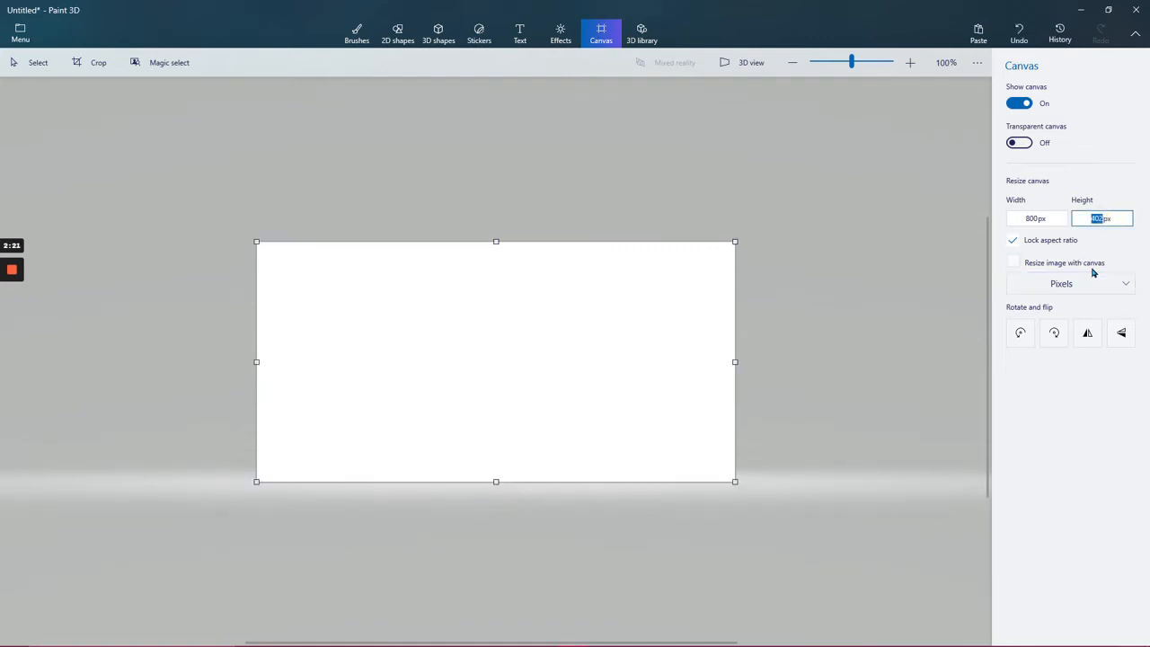
text(400)
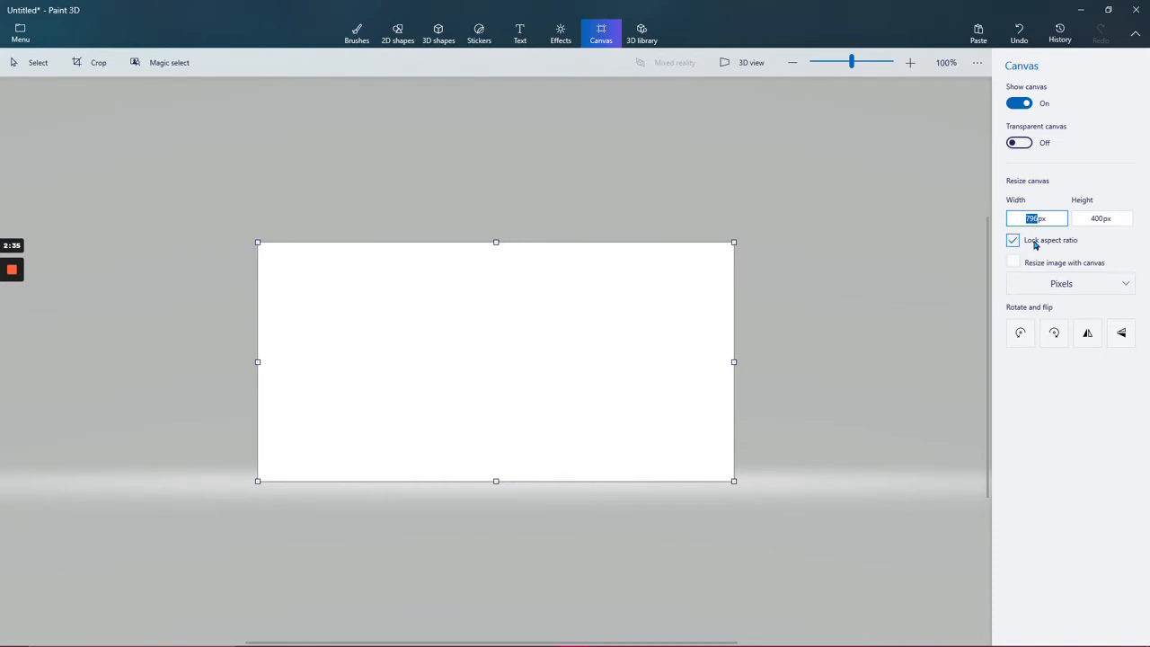
click(1013, 241)
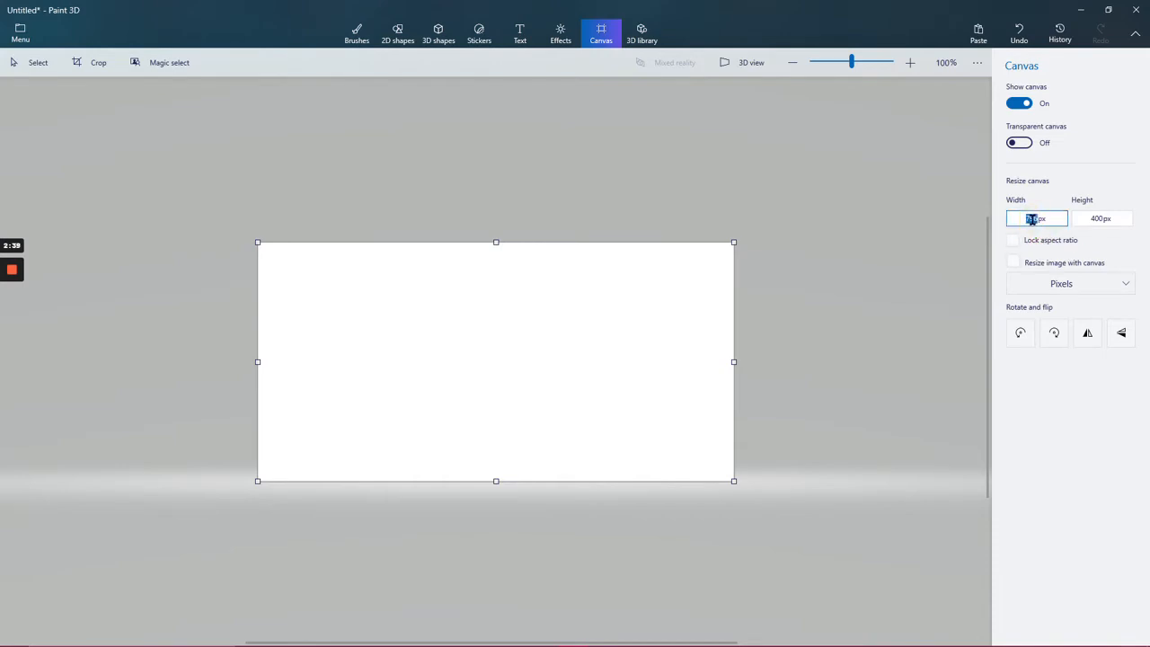
text(800px)
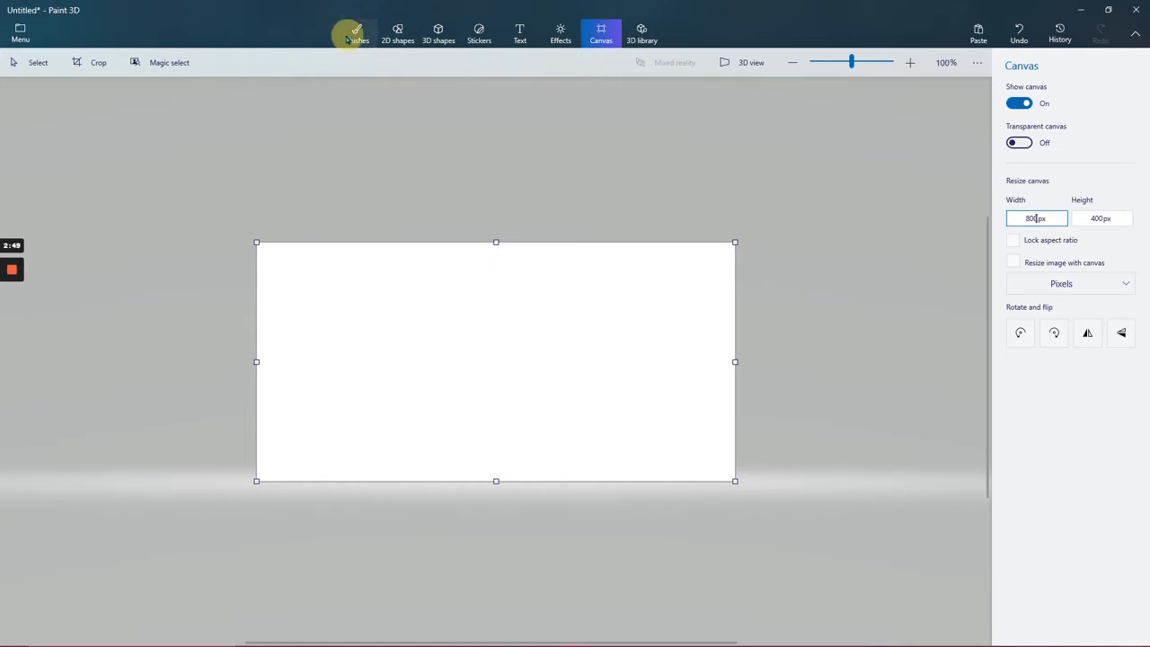
Fill the whole canvas blue and start a text box near the top
click(355, 32)
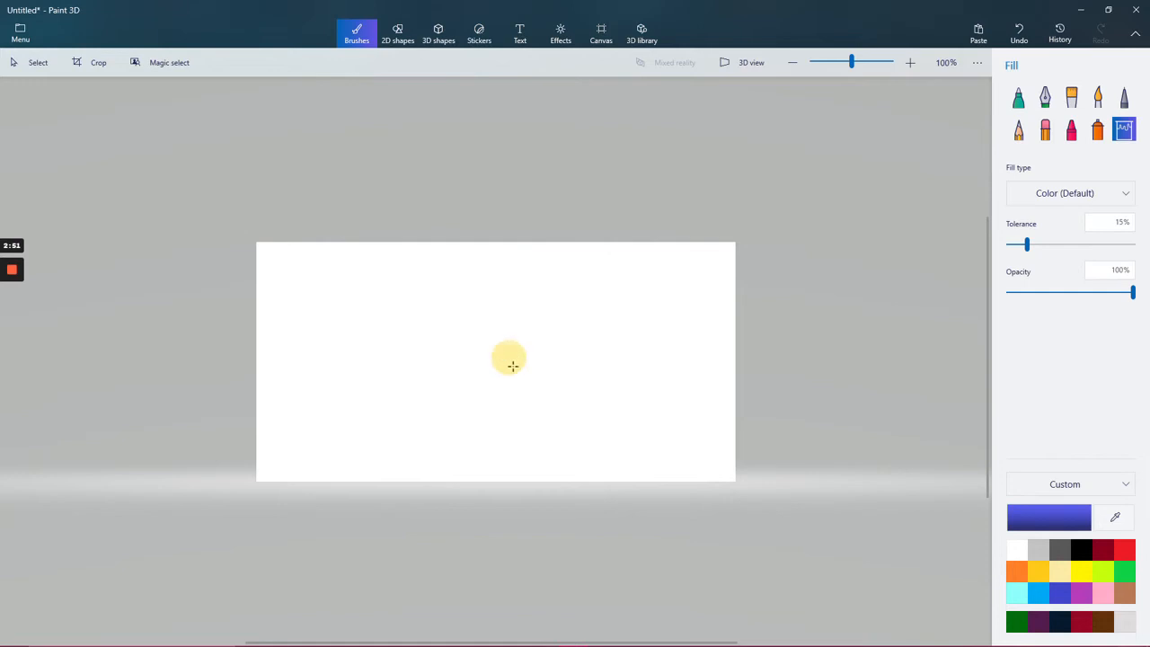
click(494, 359)
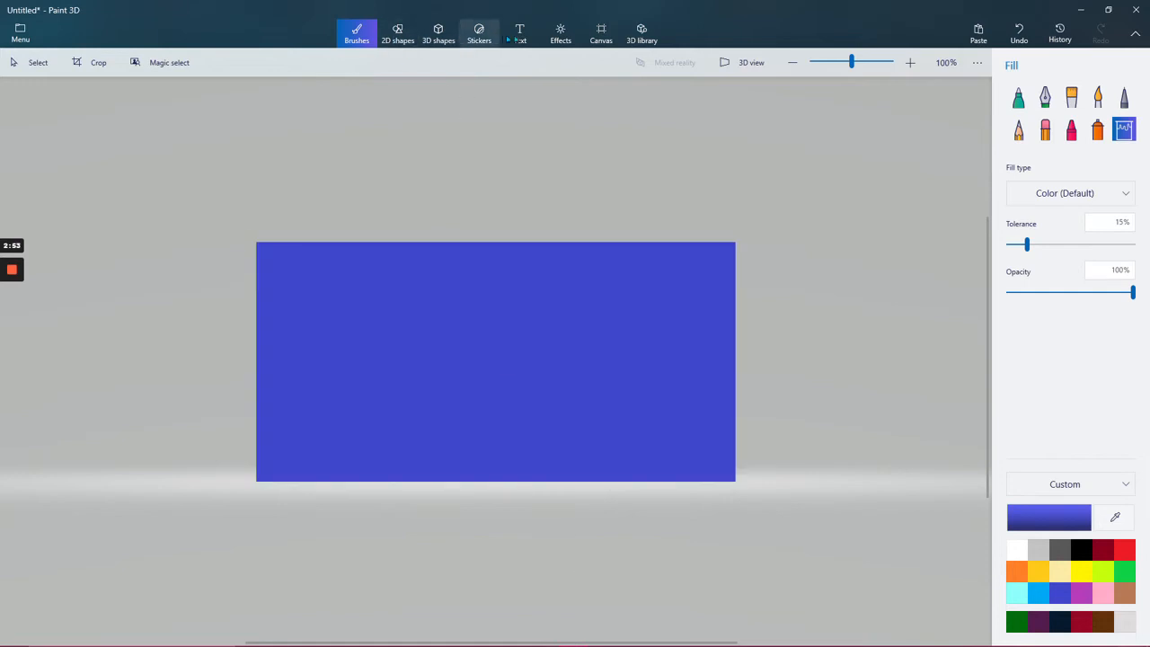
mouse_move(519, 32)
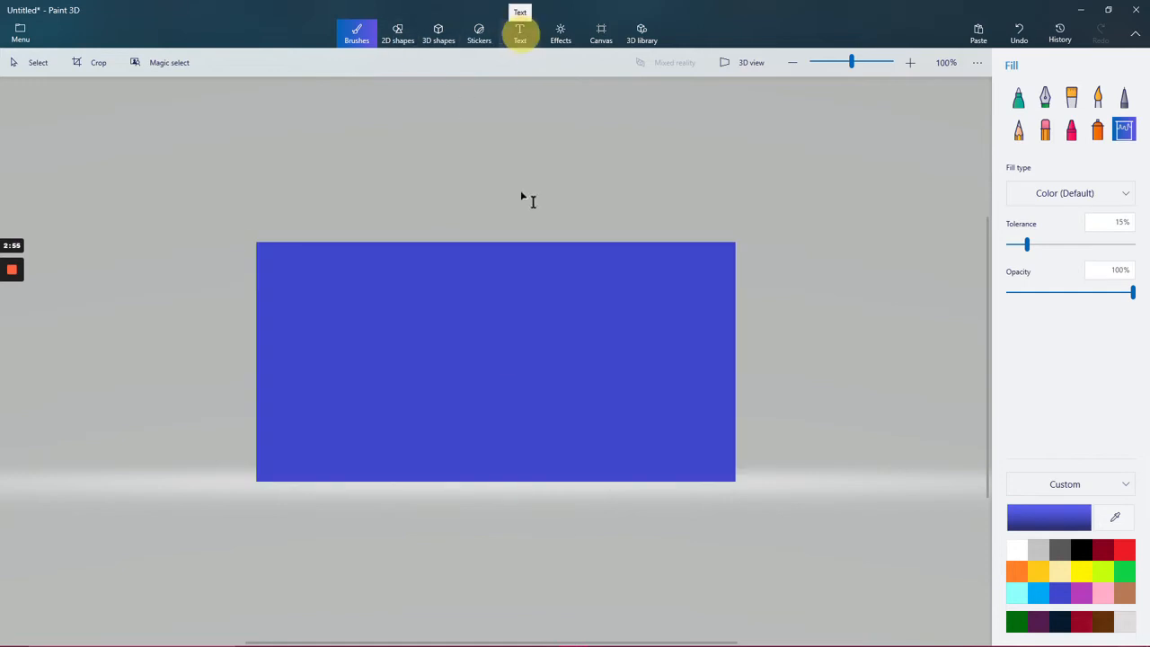
click(519, 33)
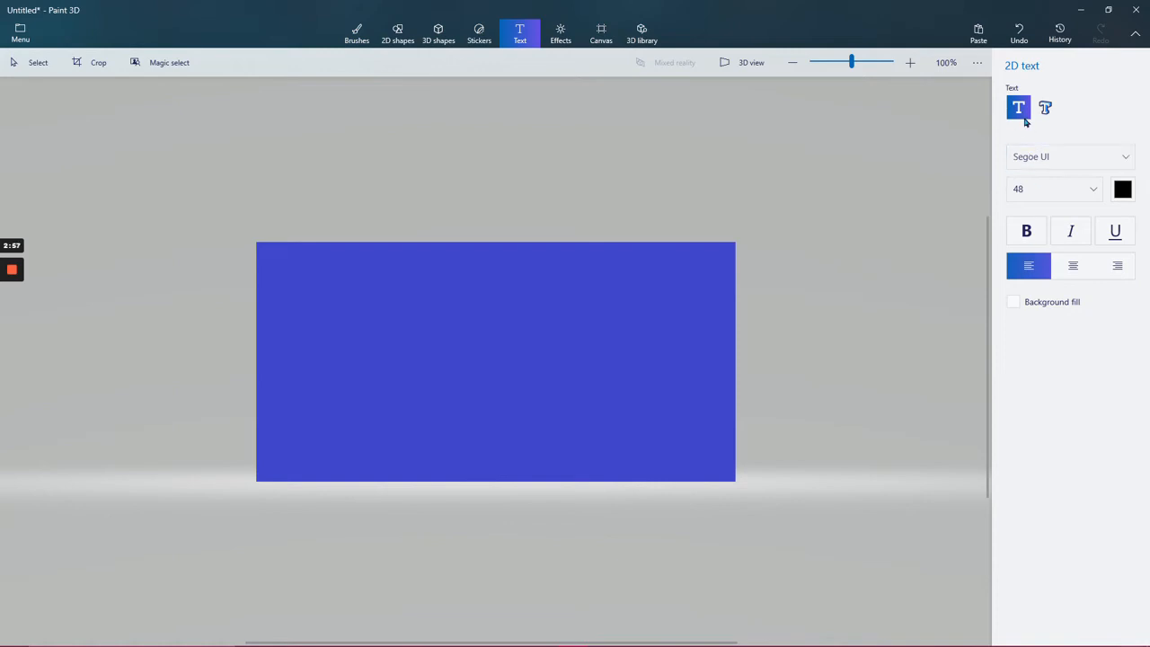
drag(377, 280, 700, 332)
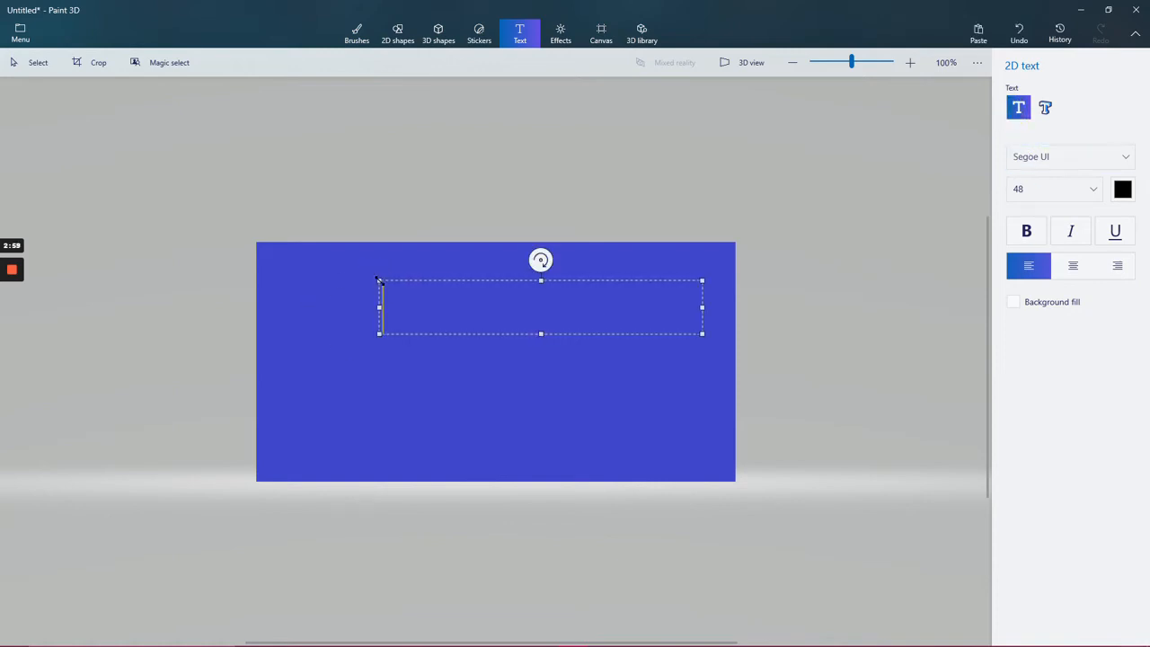
Enter the headline 'Remember to Vote!', centre it and nudge it toward the top edge
text(Re)
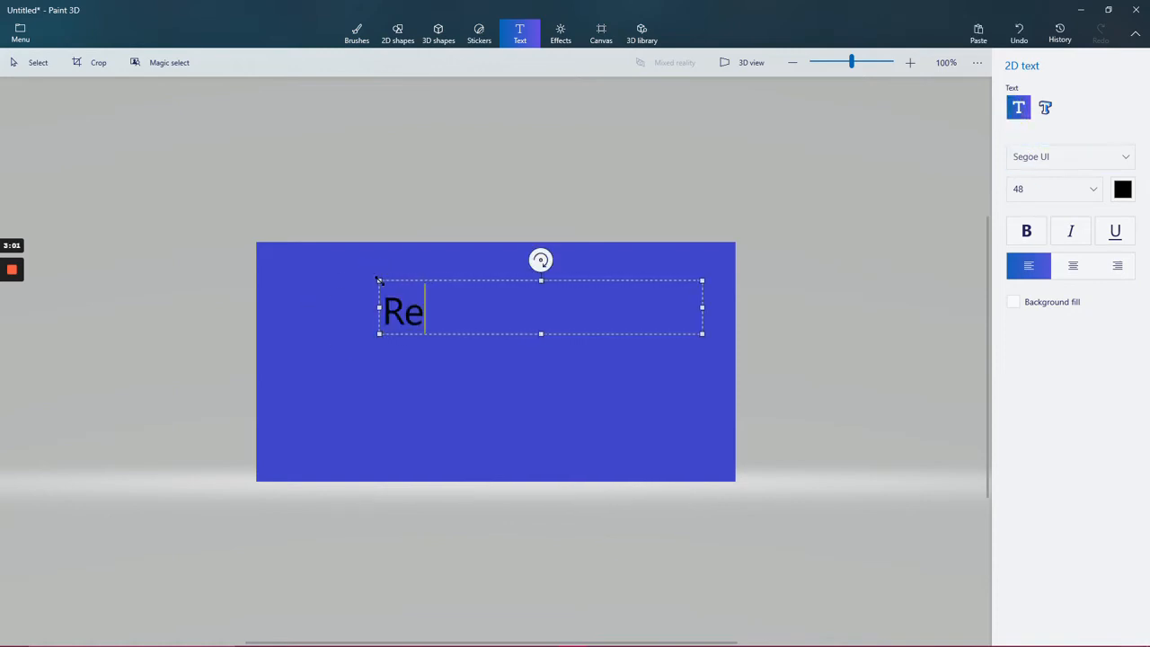
text(member to)
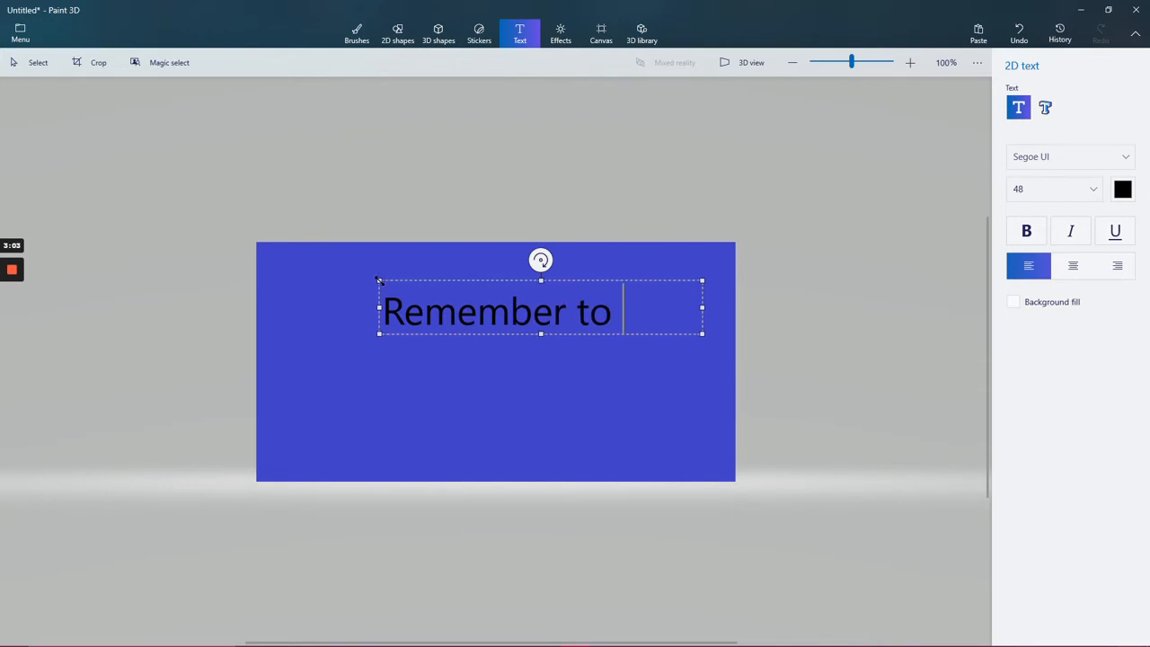
text(Vote!)
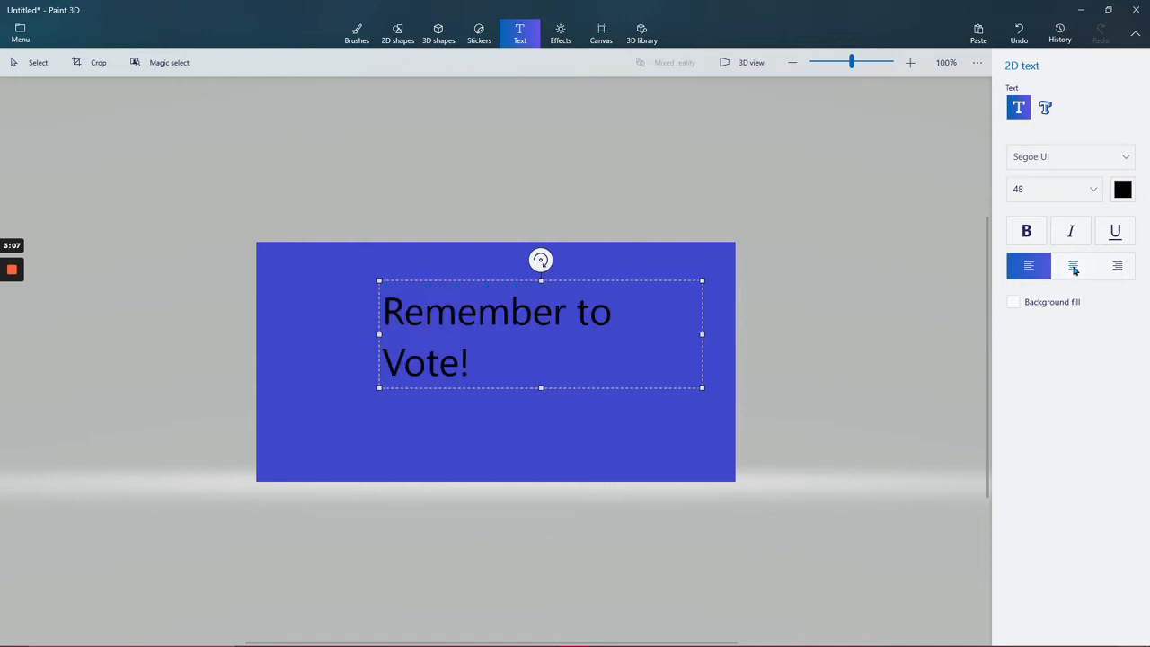
click(1072, 266)
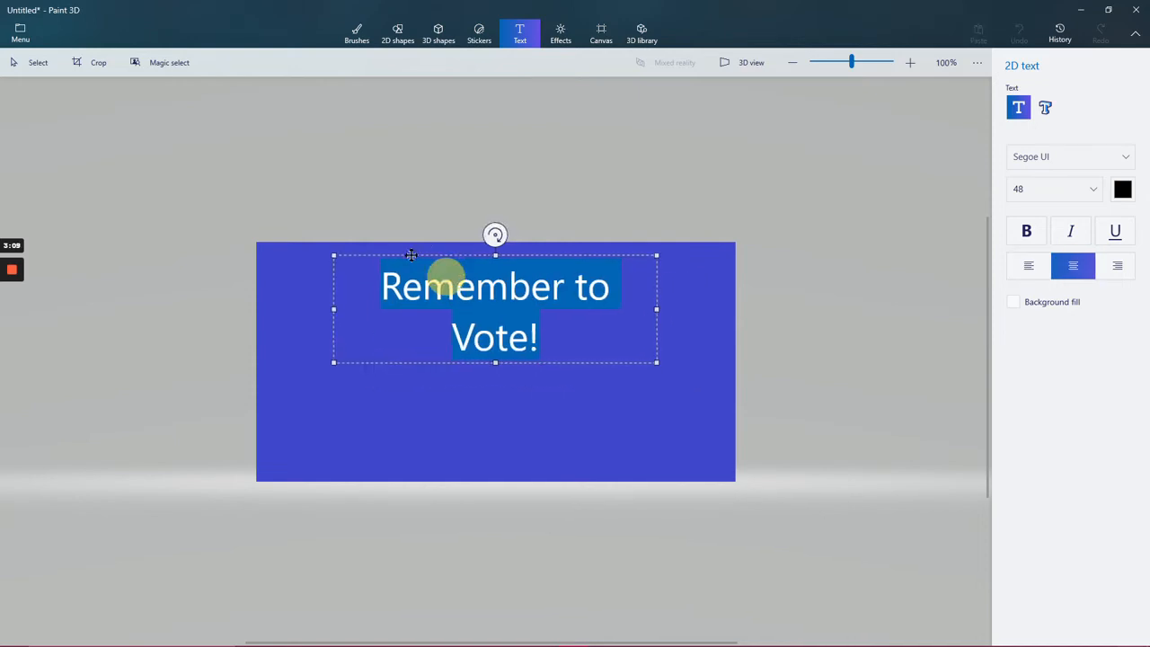
drag(411, 255, 406, 248)
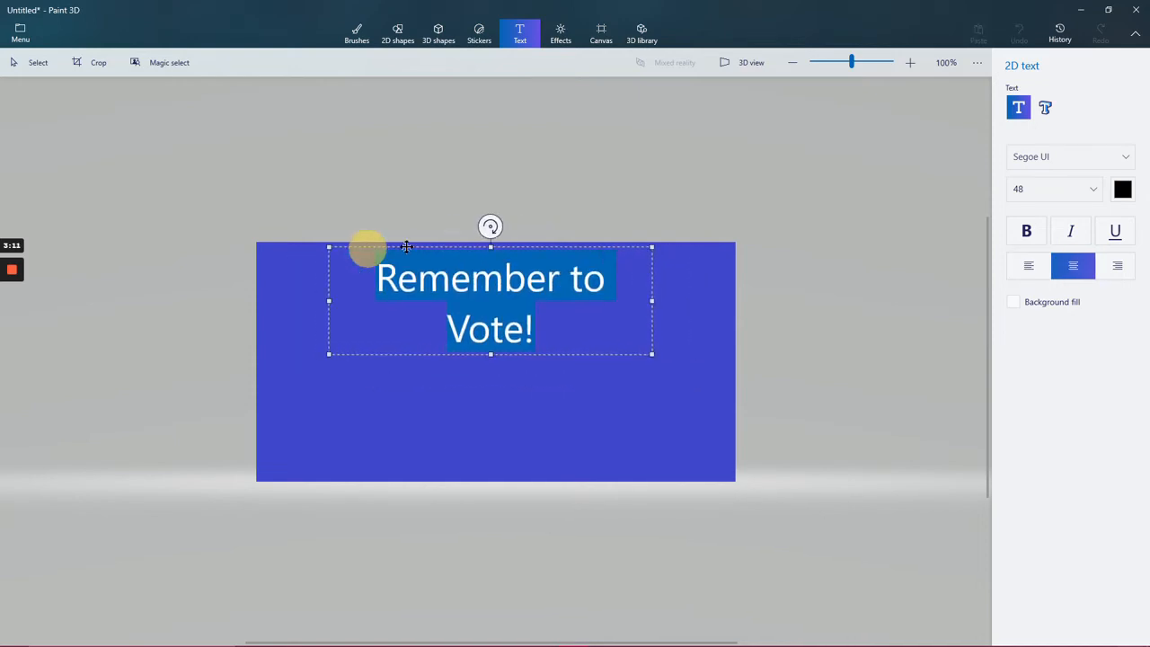
click(476, 431)
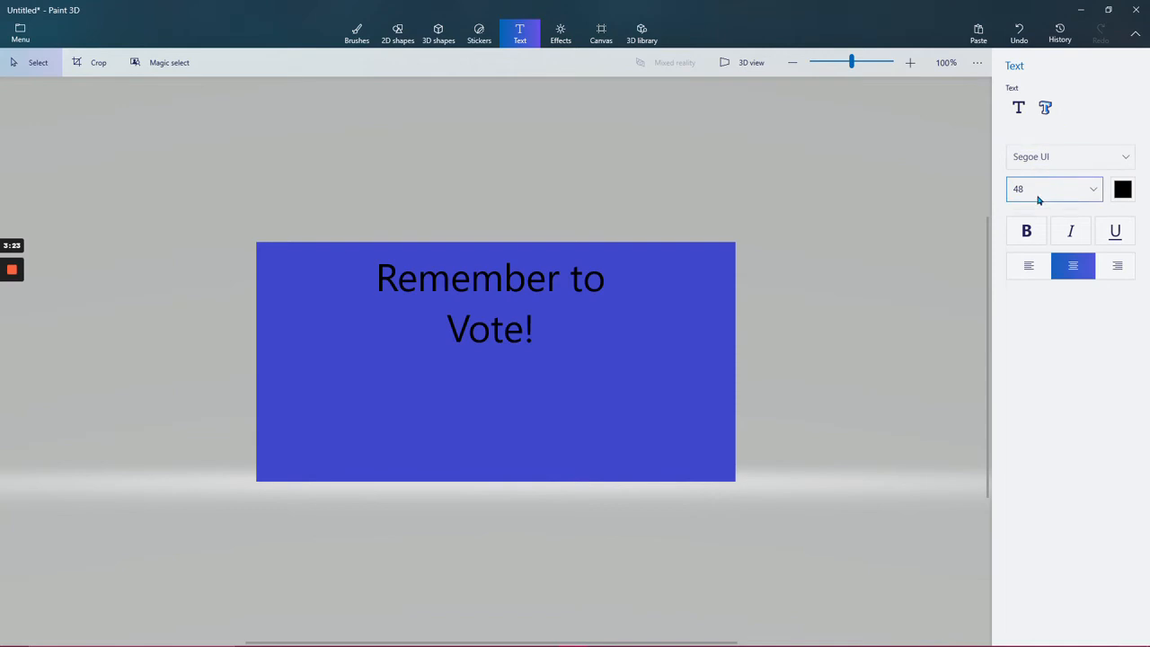
Place a second centred text block below the headline with a grey background fill
click(1016, 107)
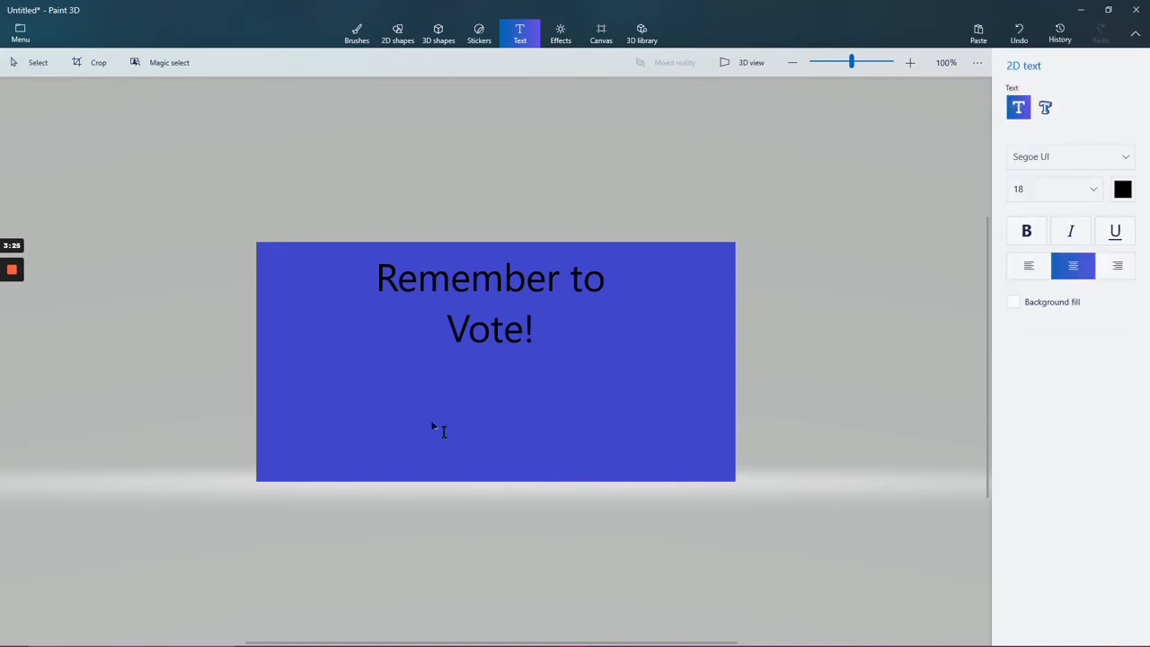
click(440, 431)
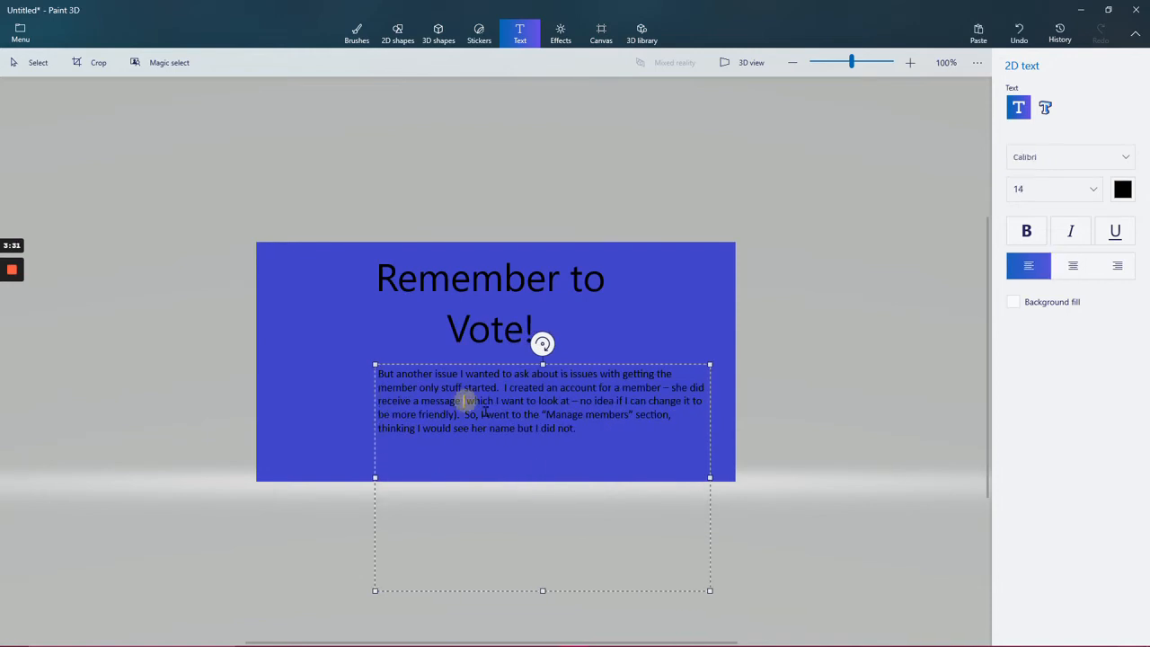
click(1071, 266)
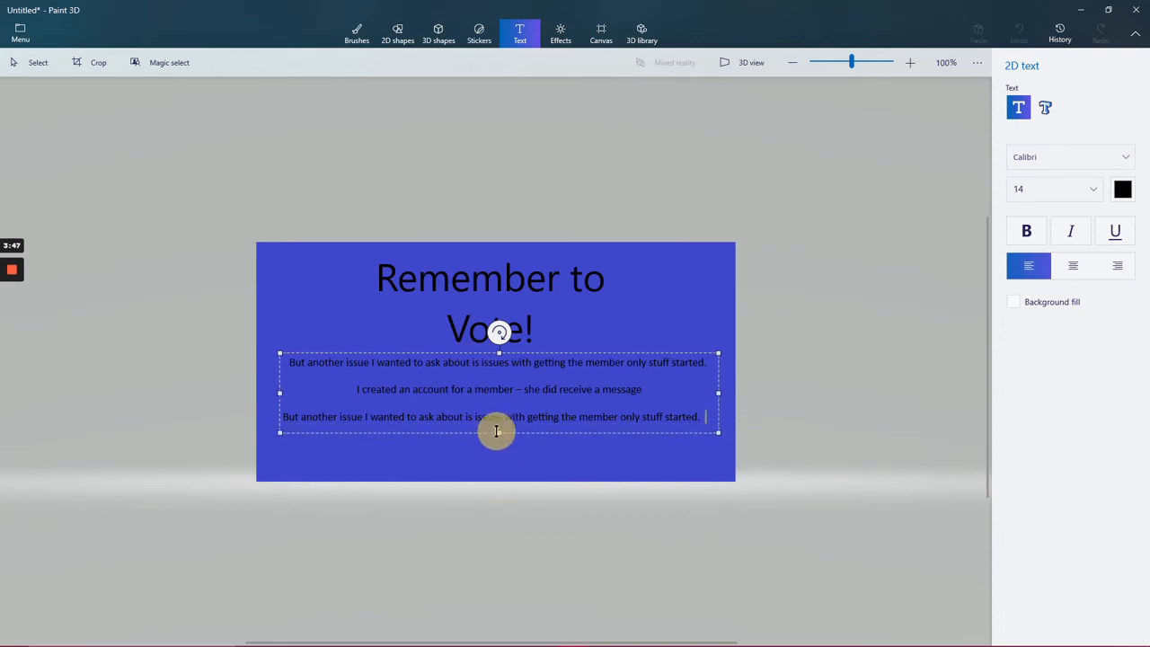
click(1013, 301)
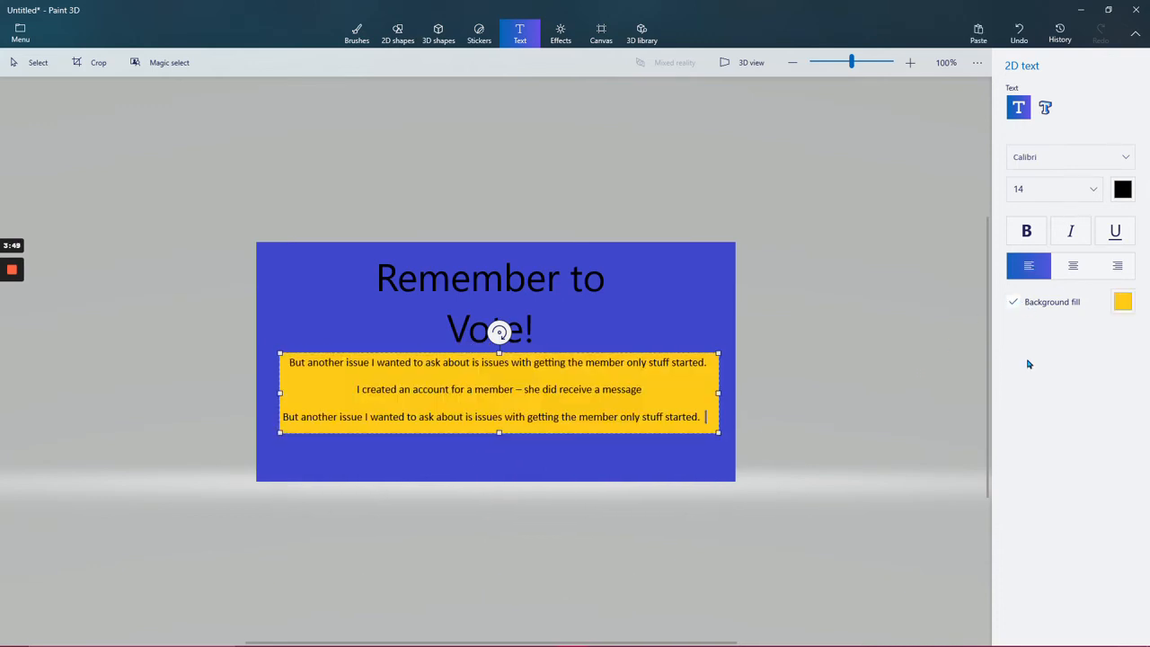
click(1123, 302)
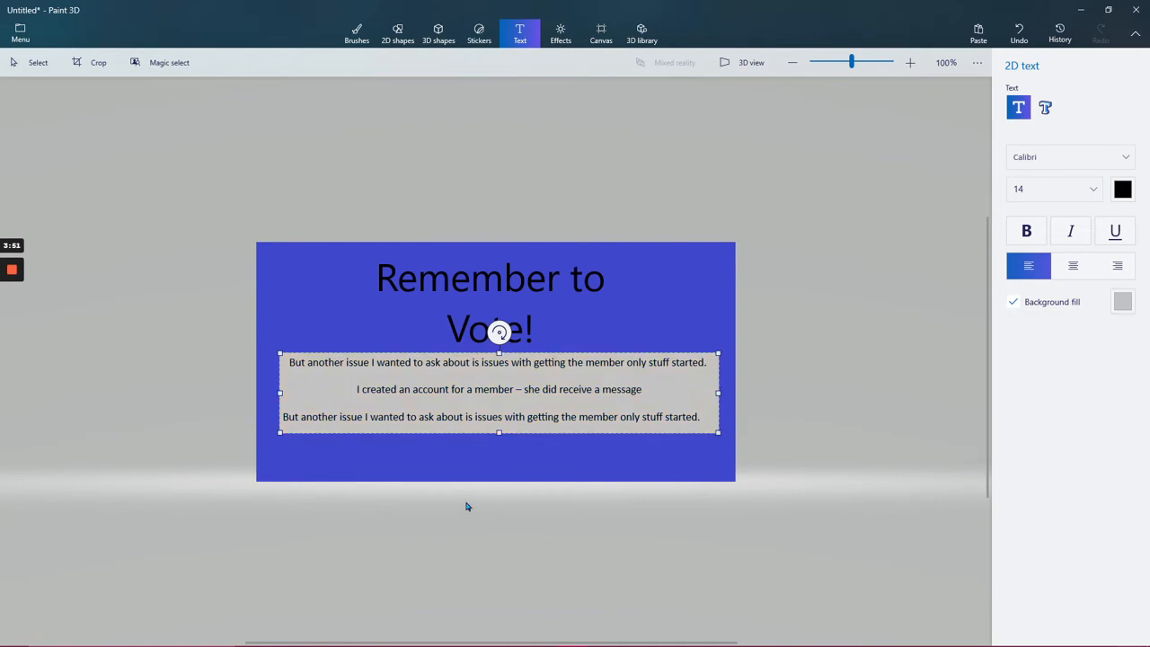
mouse_move(496, 482)
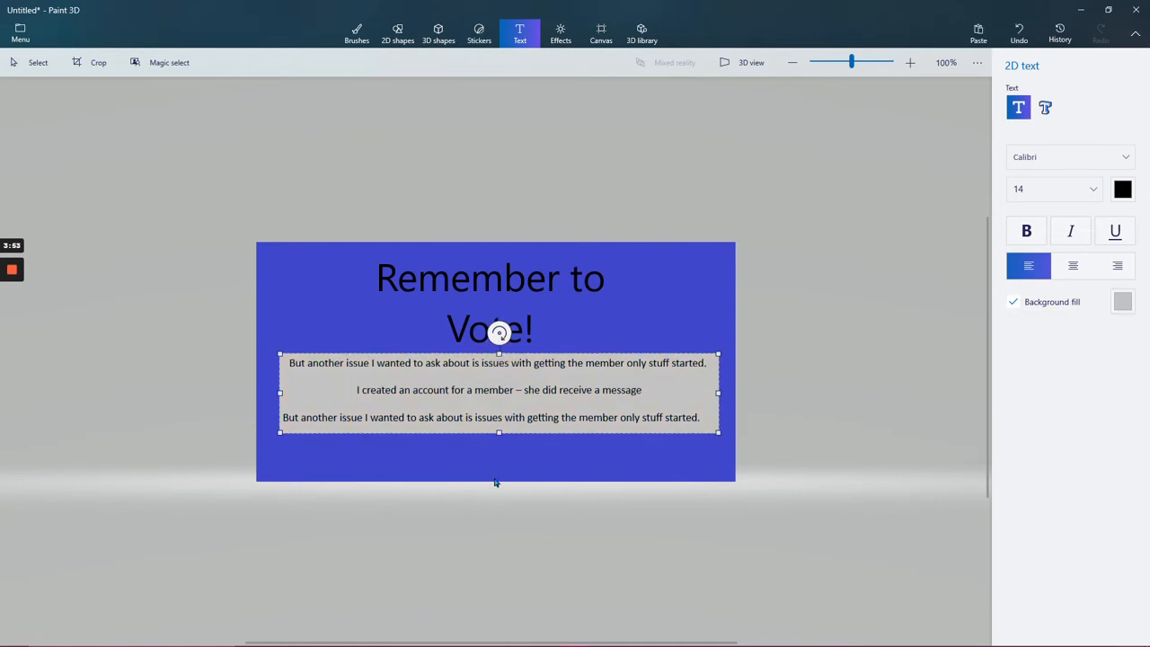
click(514, 458)
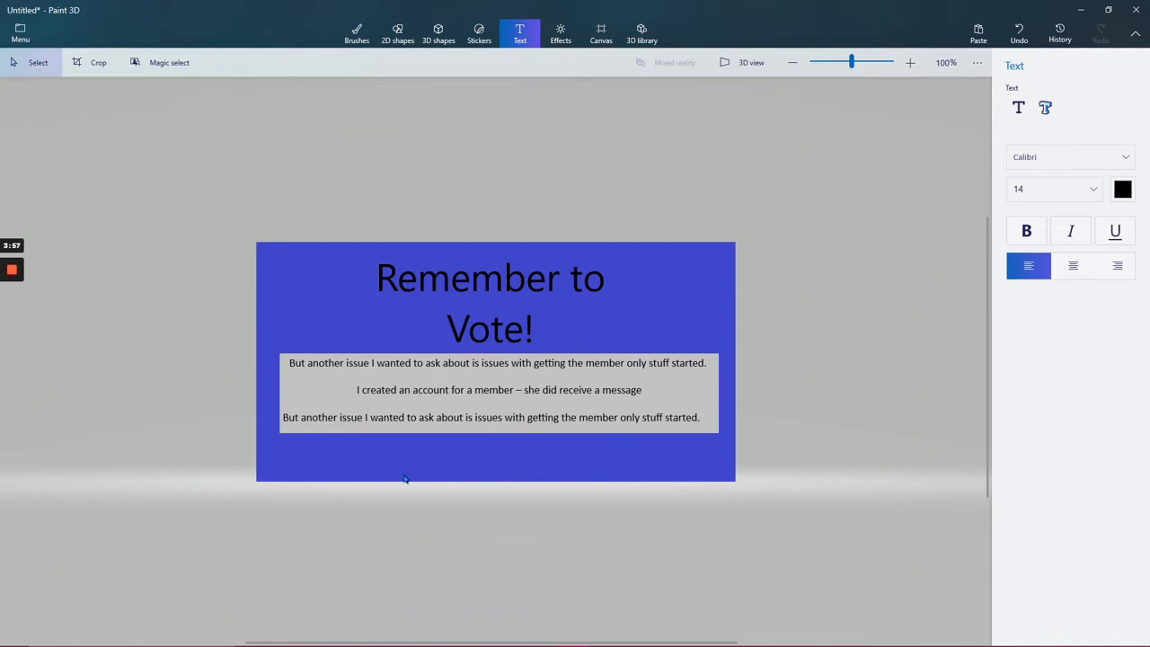
mouse_move(427, 485)
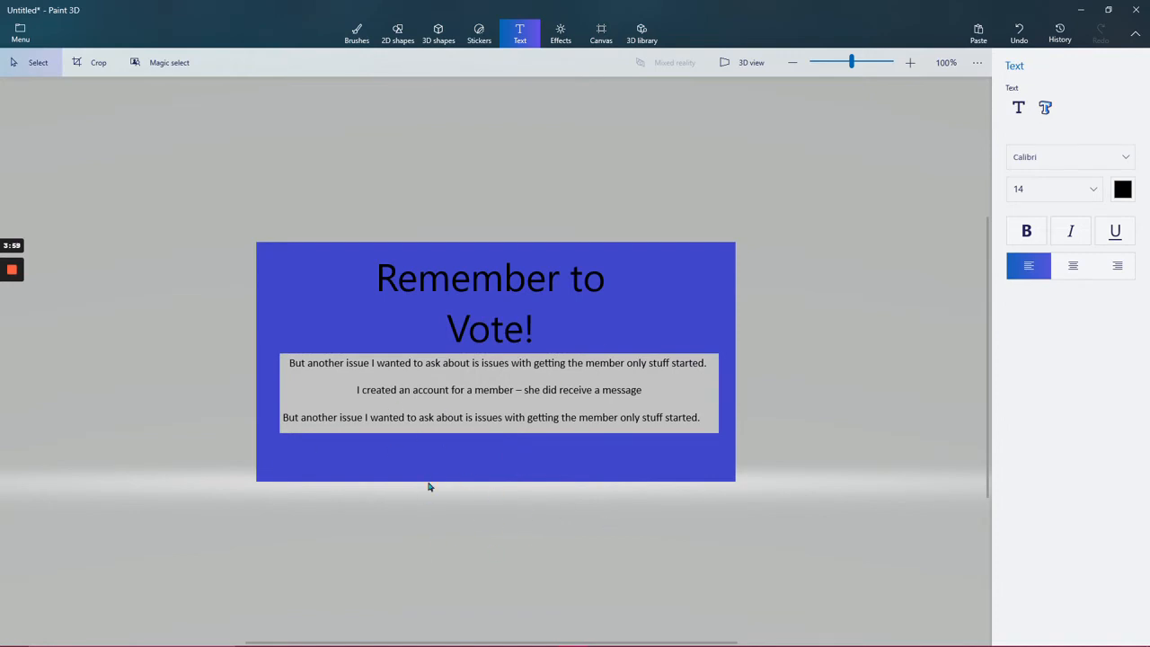
mouse_move(506, 440)
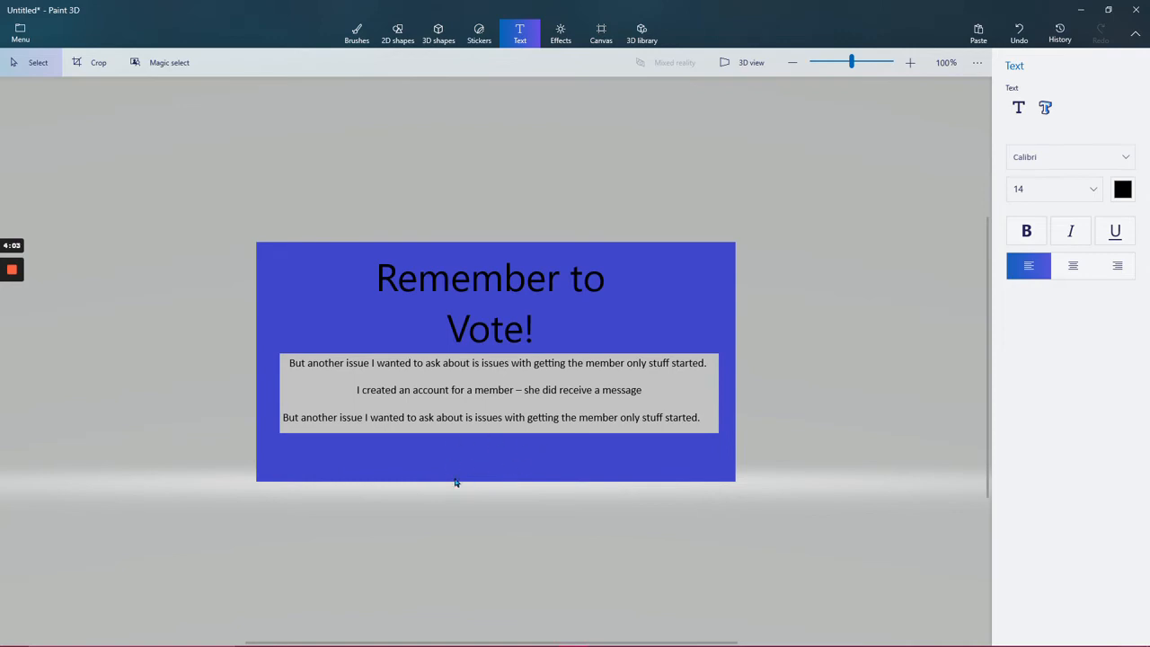
mouse_move(561, 32)
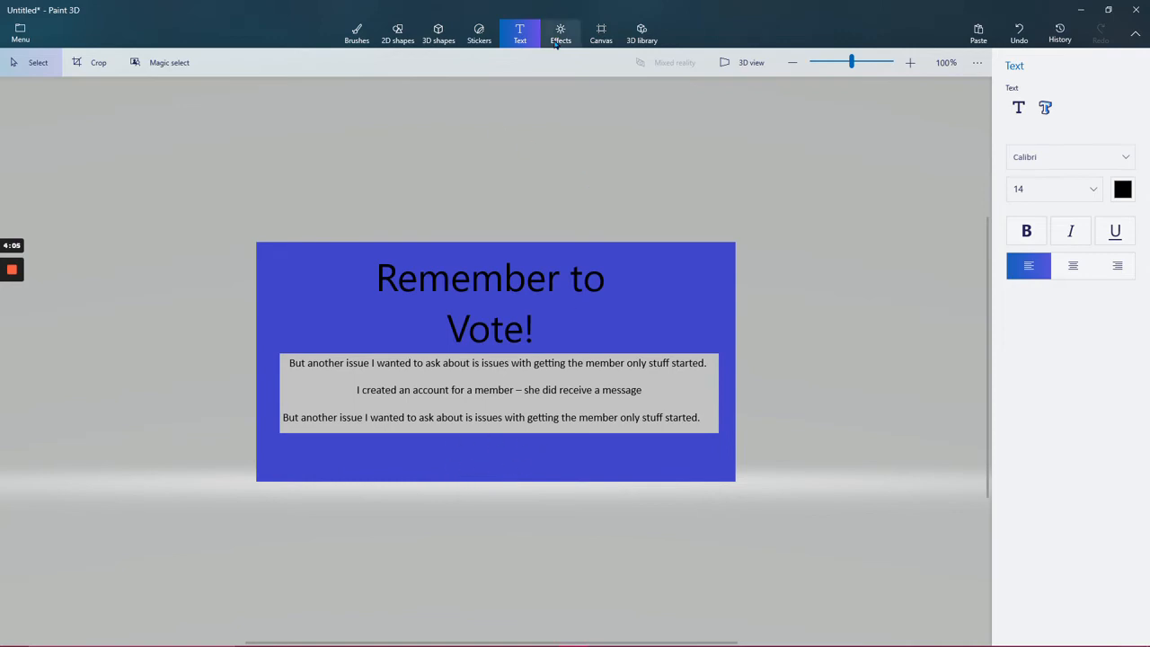
mouse_move(600, 33)
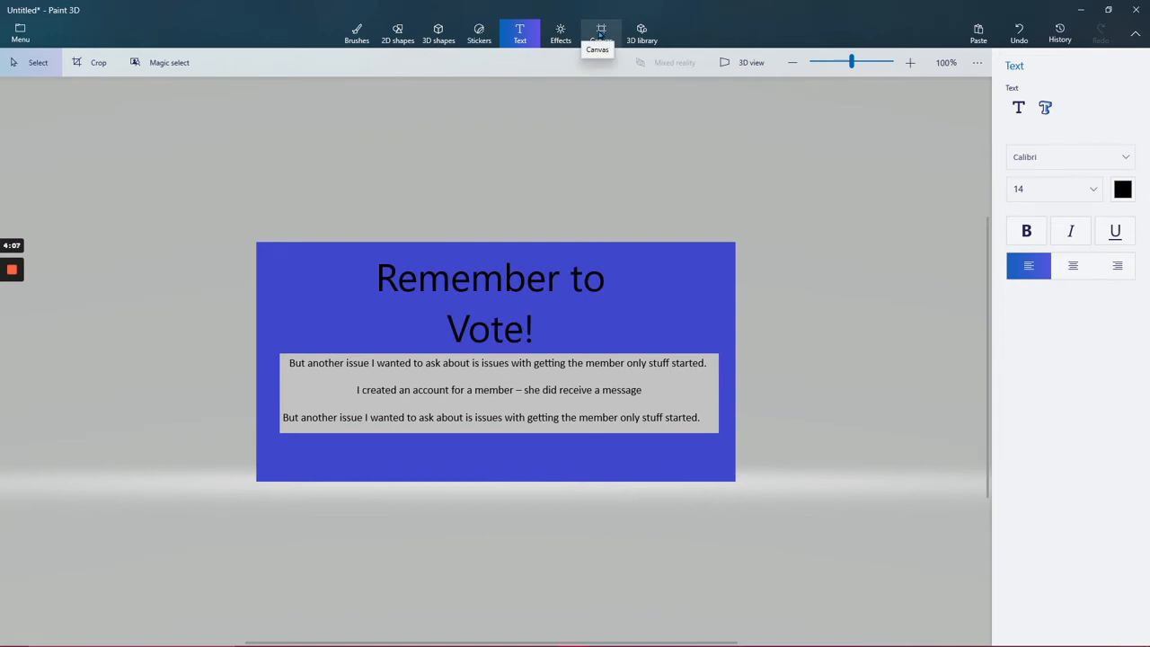
Drag the canvas bottom handle shorter and back until Height reads 400px at width 800px
click(600, 32)
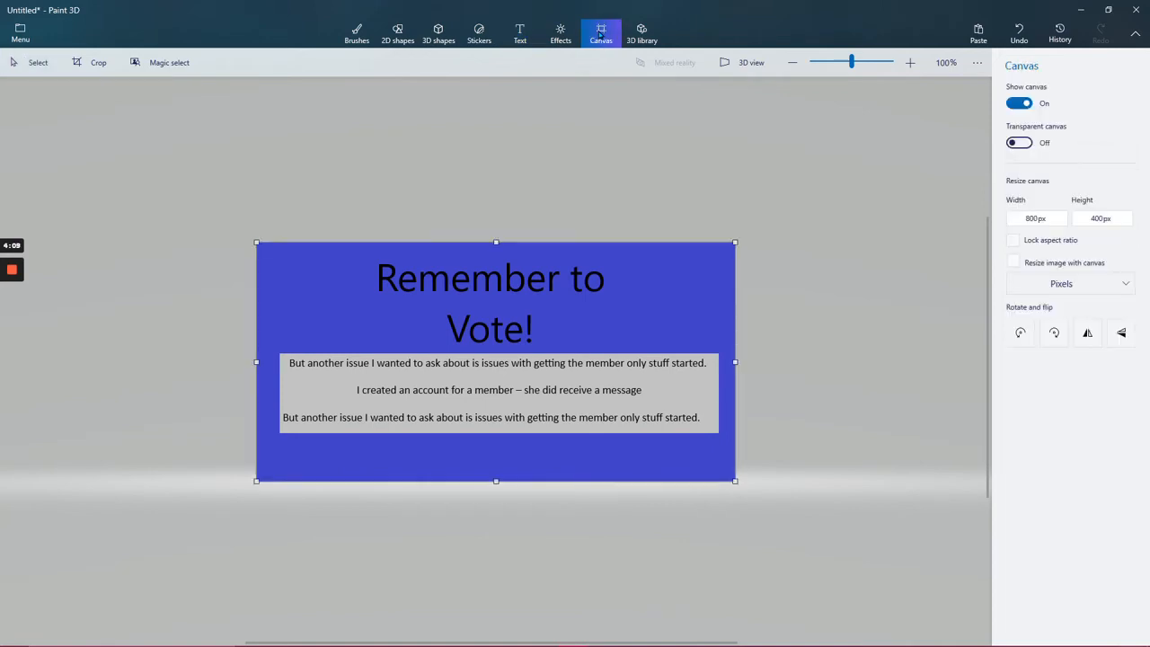
mouse_move(495, 481)
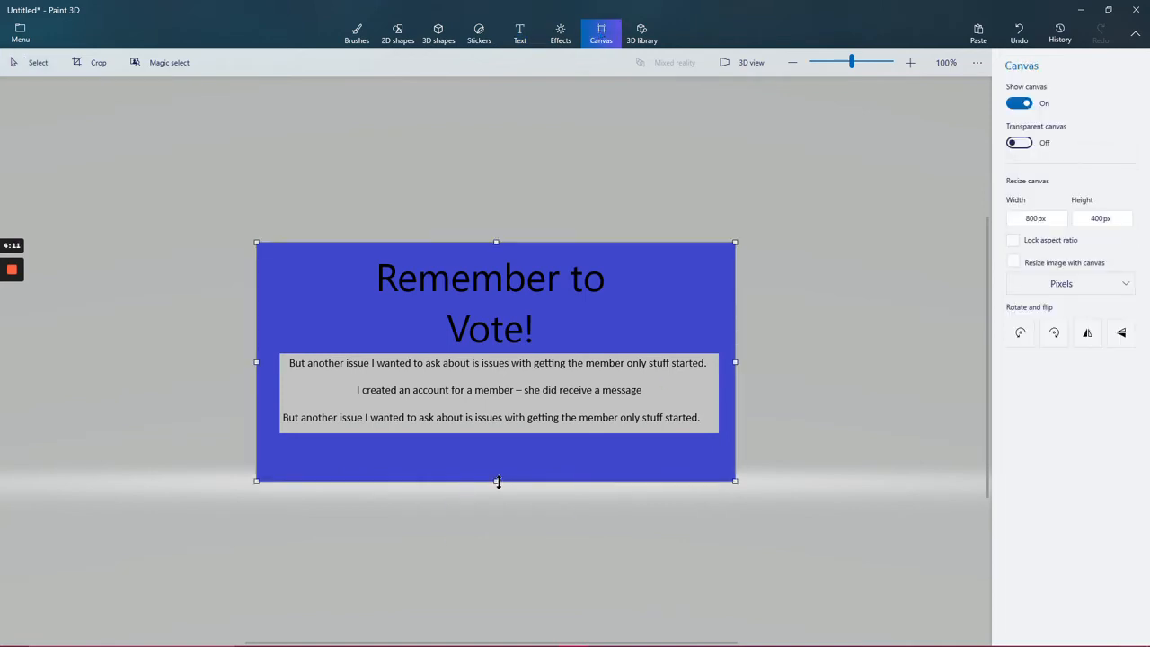
drag(495, 481, 496, 444)
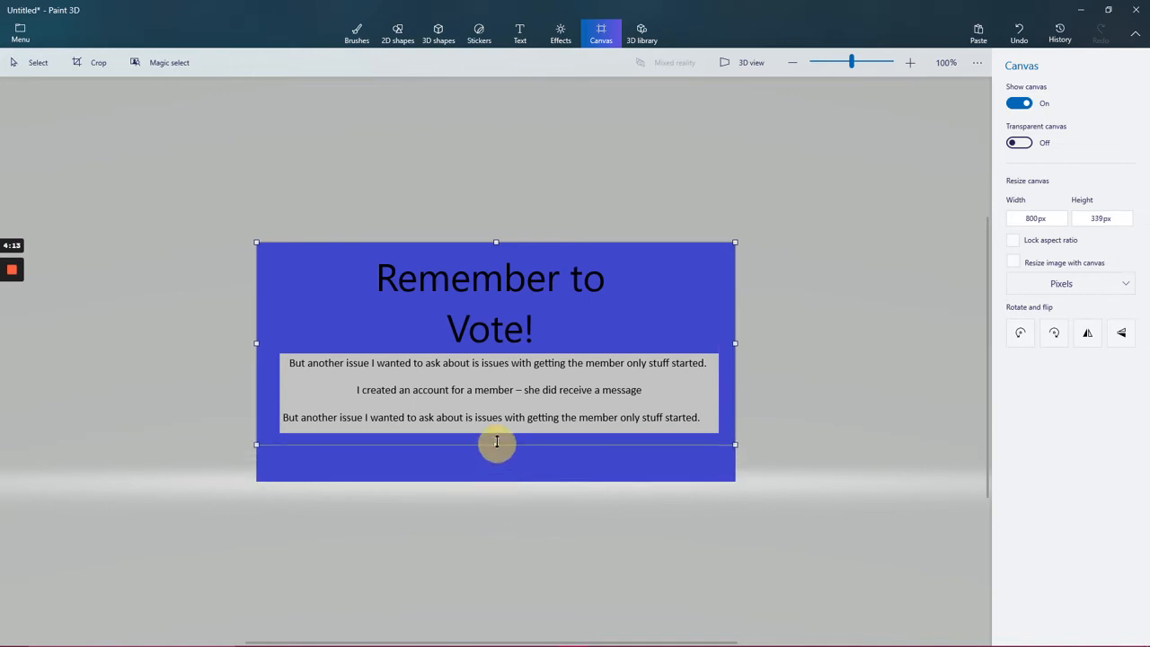
drag(496, 441, 496, 431)
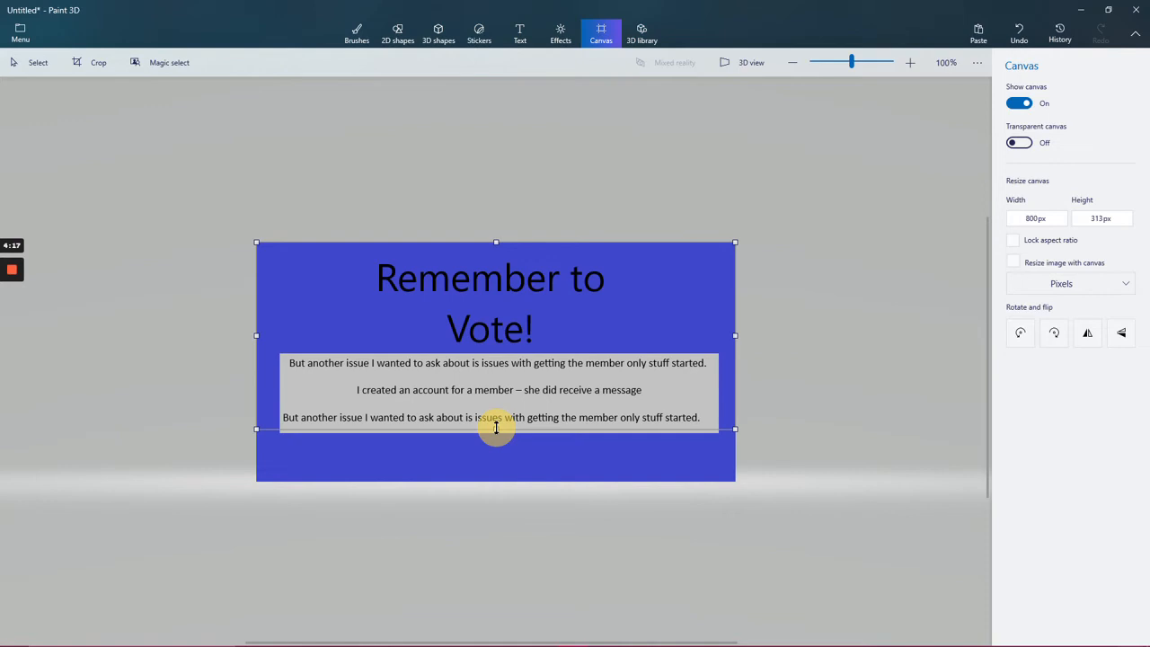
drag(496, 427, 495, 416)
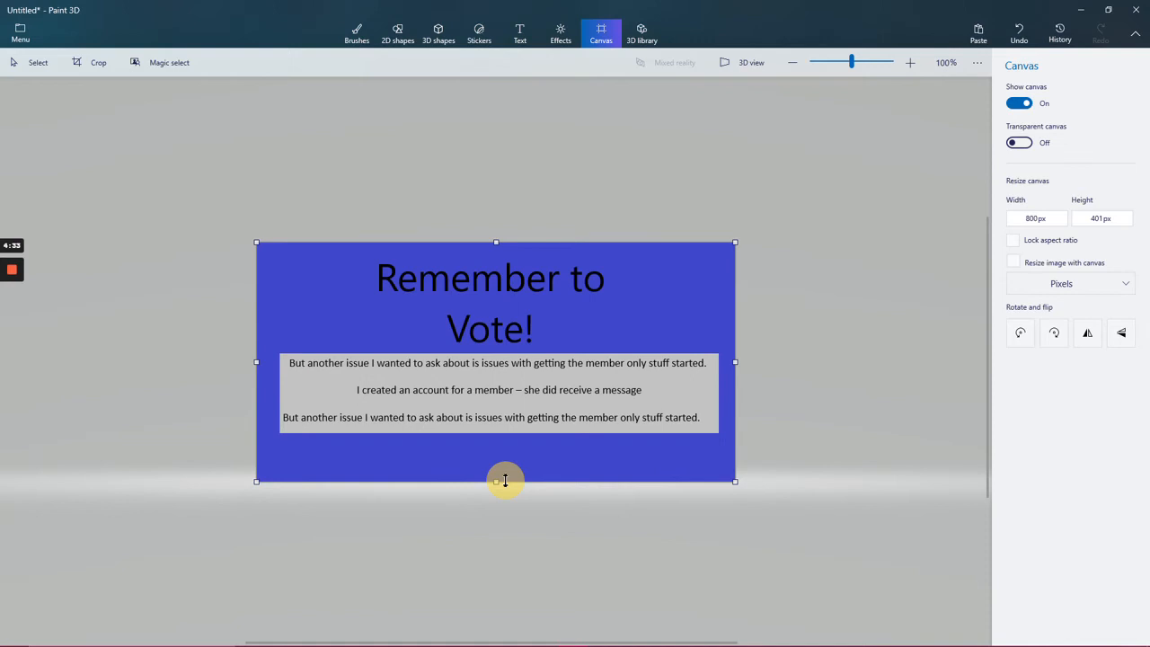
drag(505, 482, 504, 458)
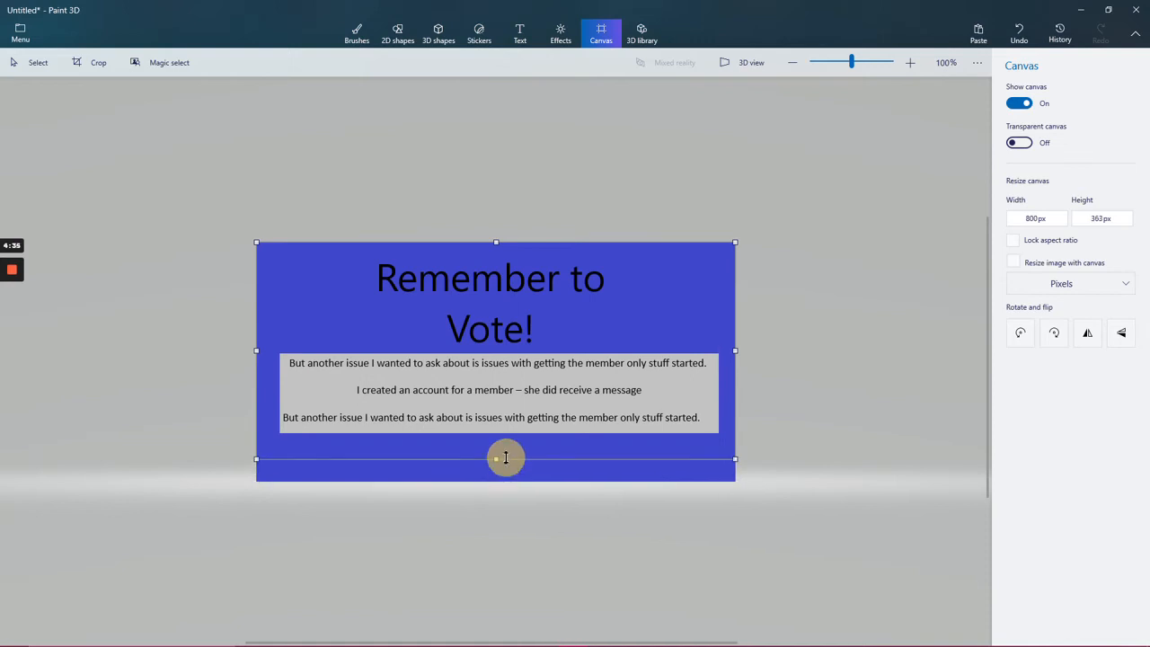
drag(495, 458, 495, 453)
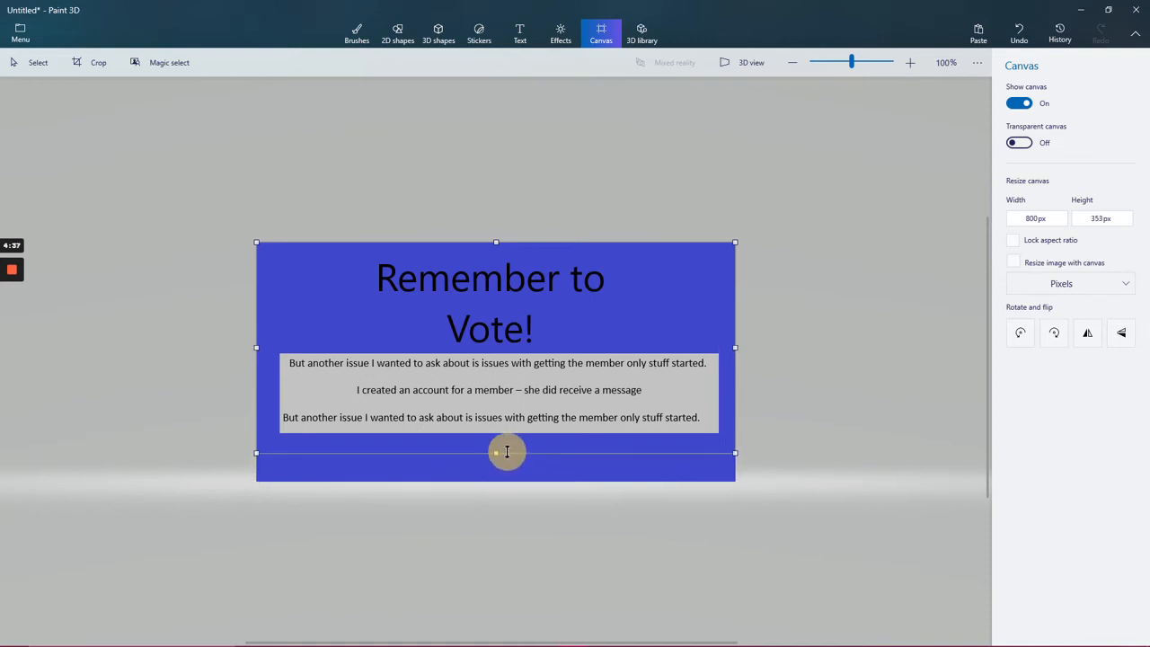
drag(507, 453, 507, 442)
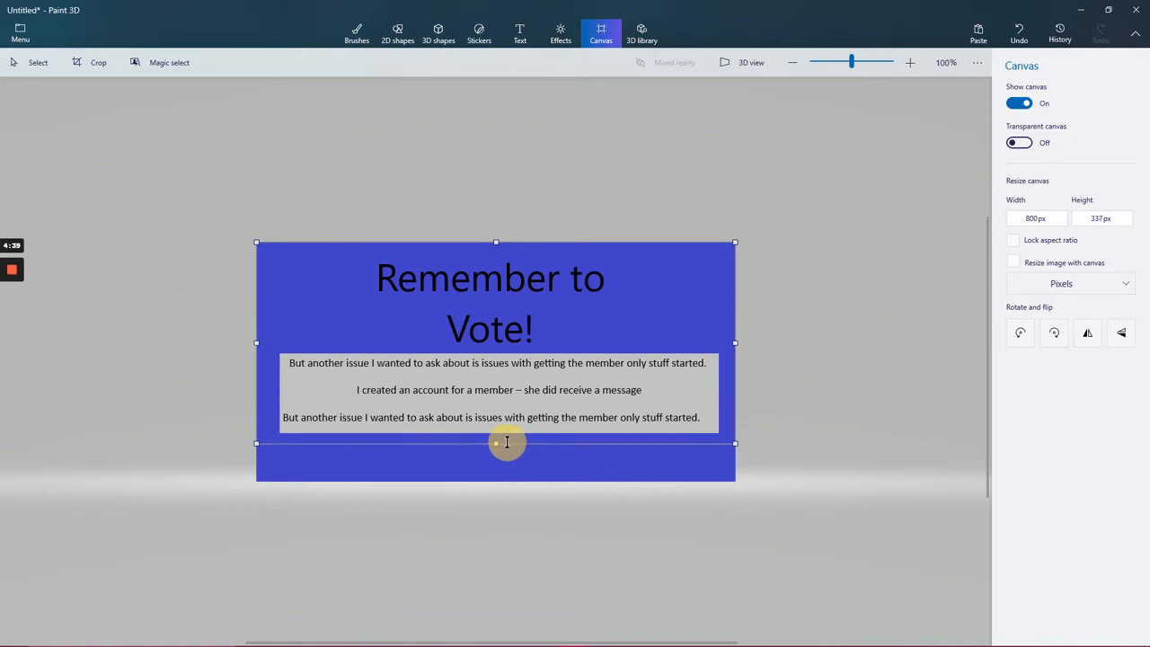
drag(496, 442, 496, 436)
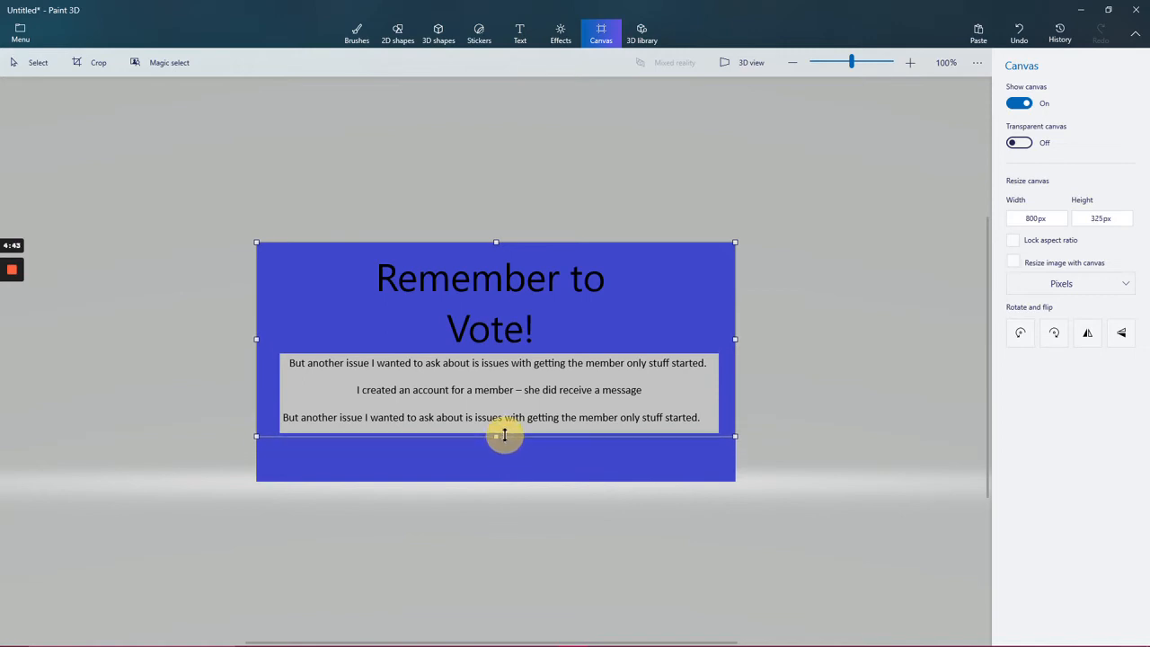
drag(496, 437, 495, 476)
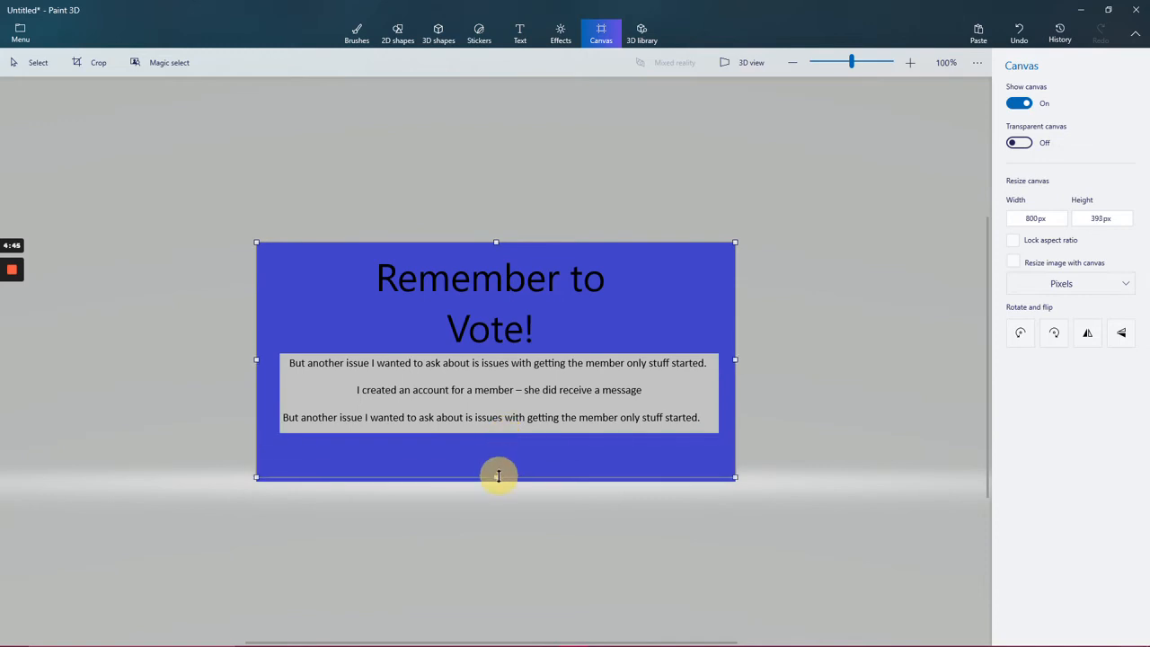
drag(497, 476, 498, 482)
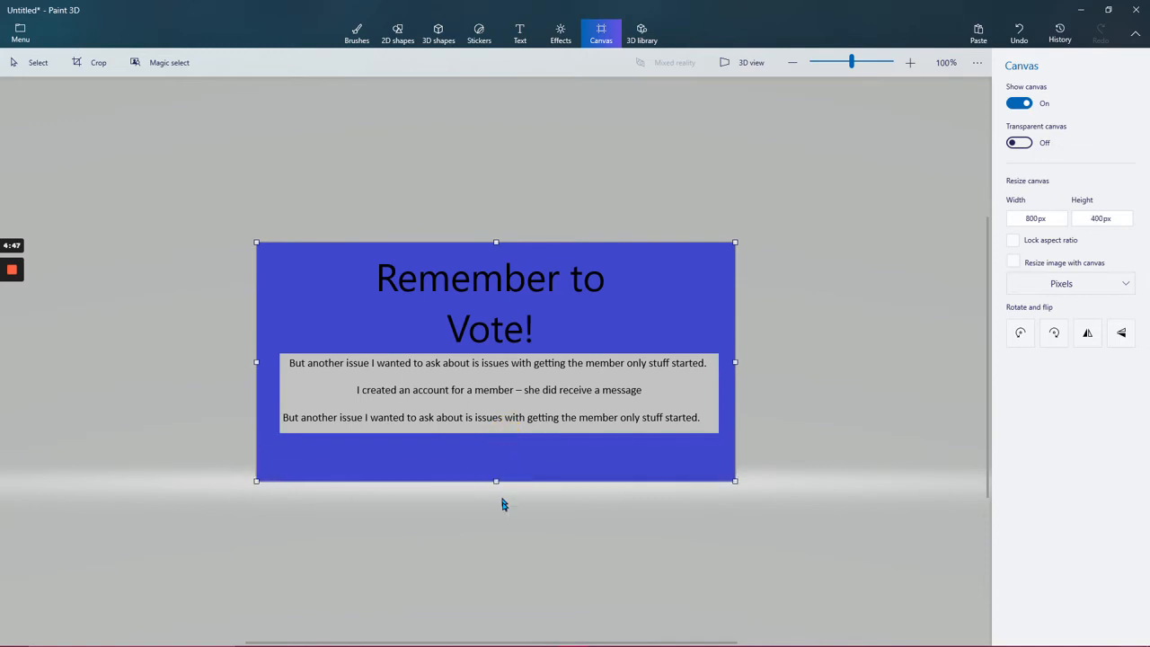
mouse_move(503, 517)
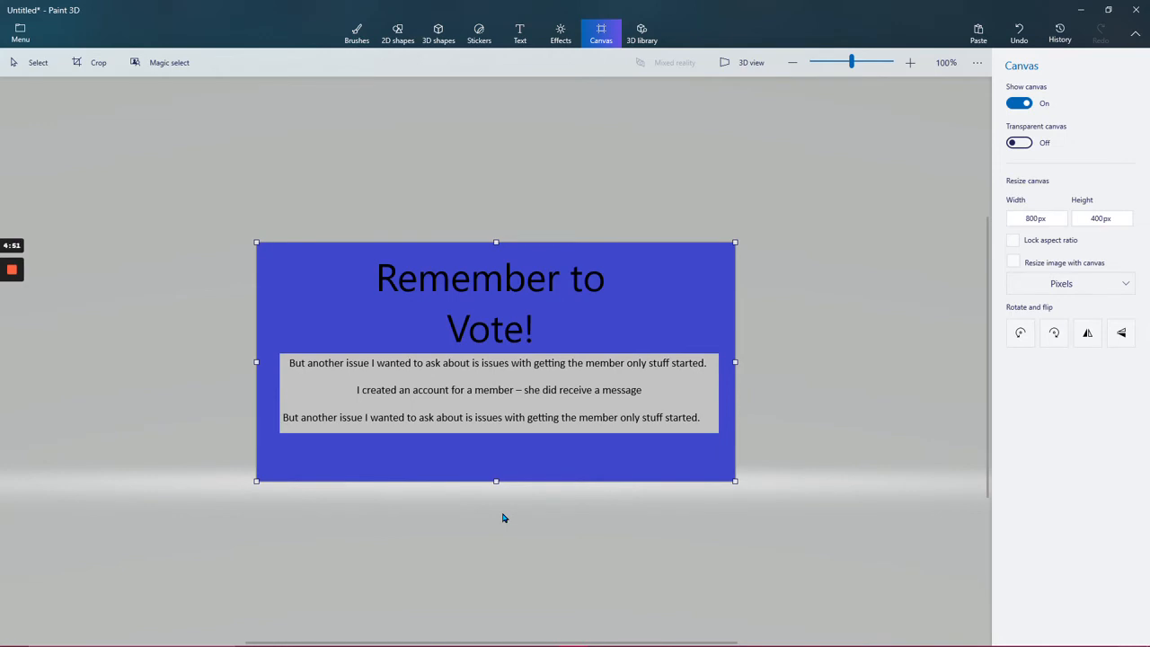
mouse_move(309, 302)
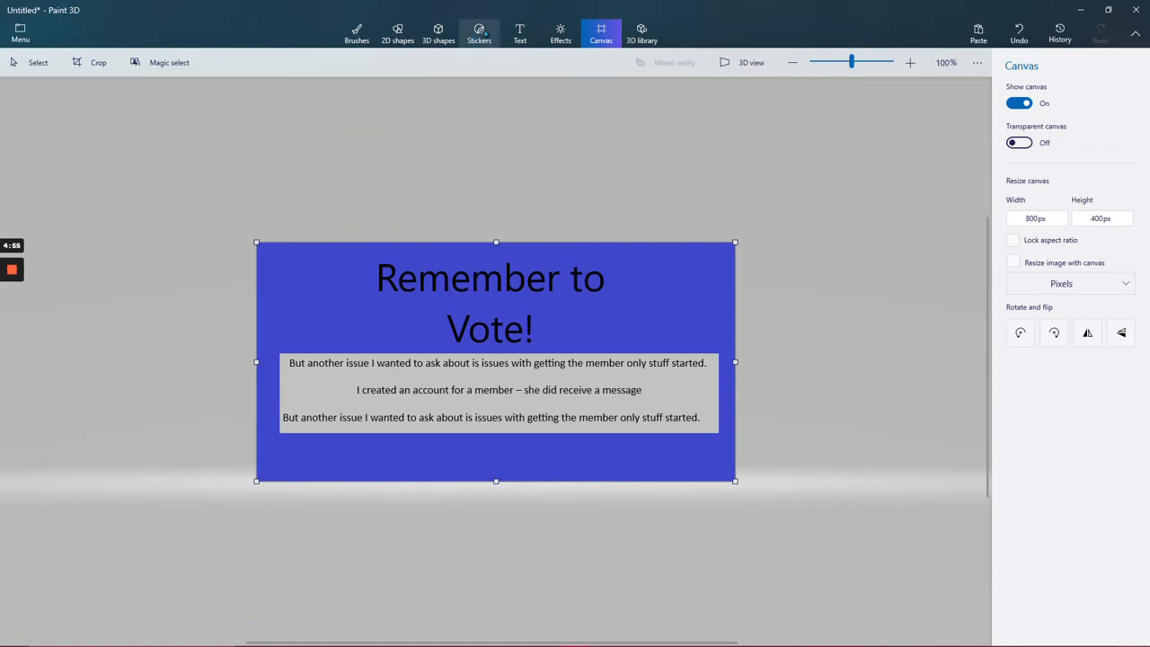
Add the round MyLO button image as a custom sticker
click(478, 32)
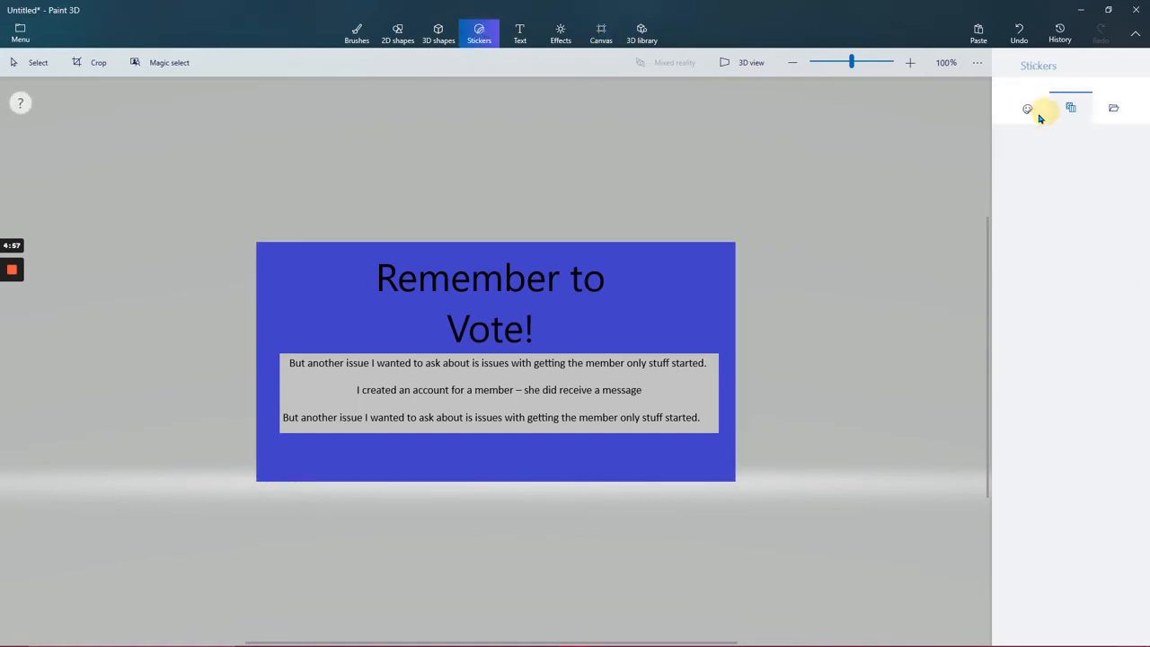
click(1114, 107)
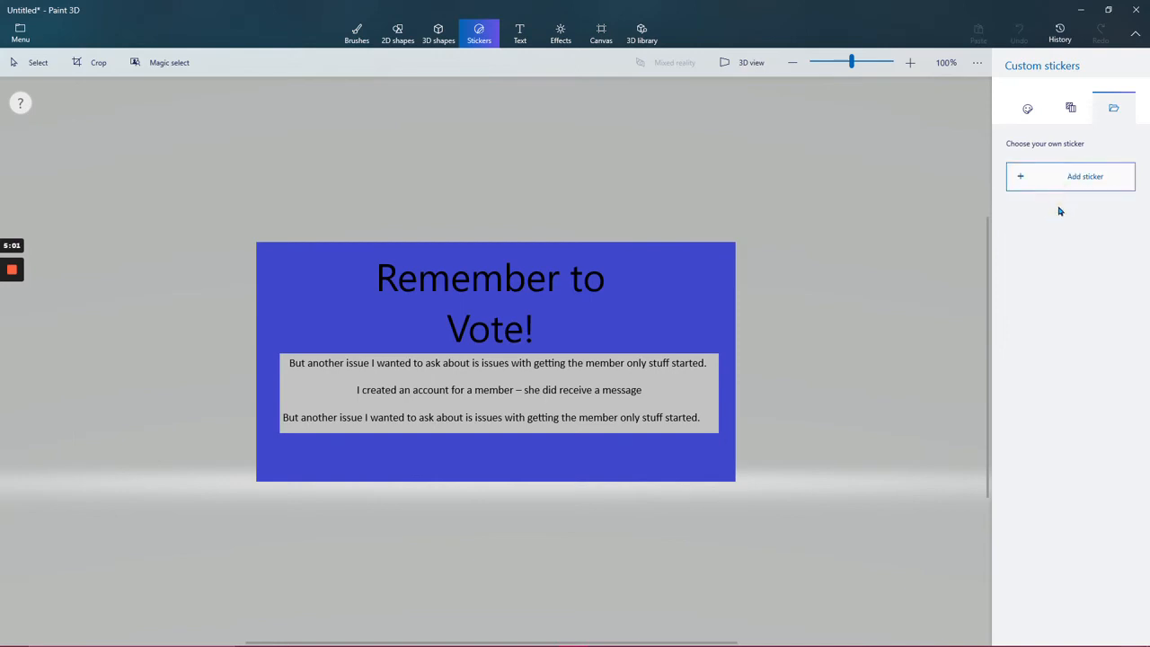
click(1085, 176)
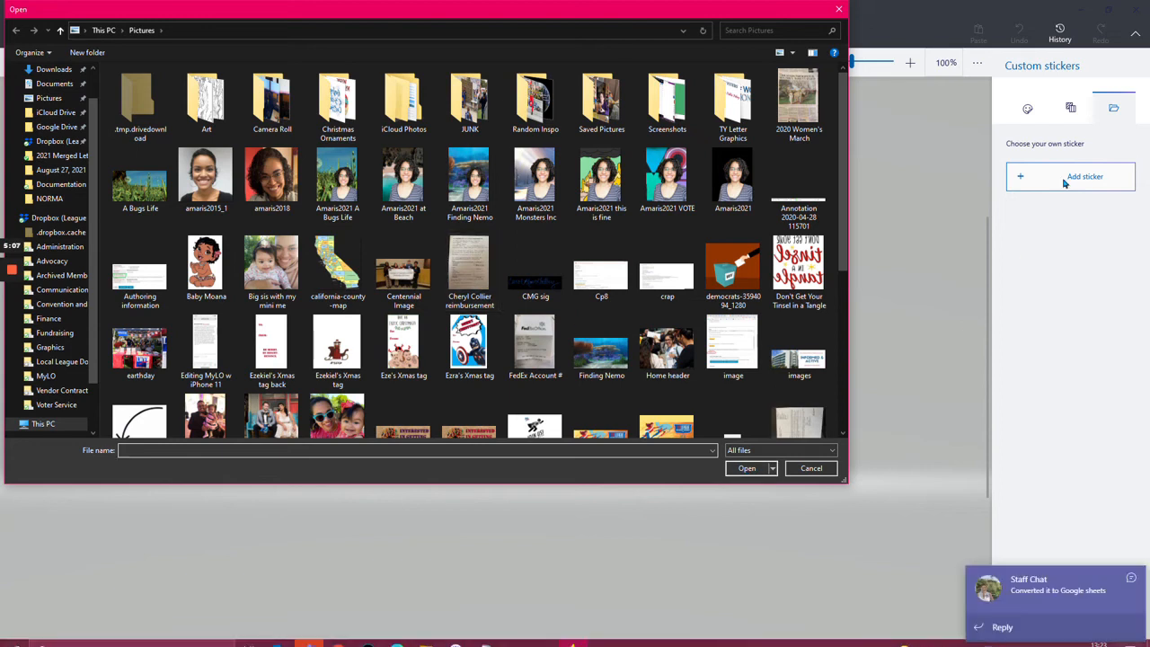
scroll(down, 3)
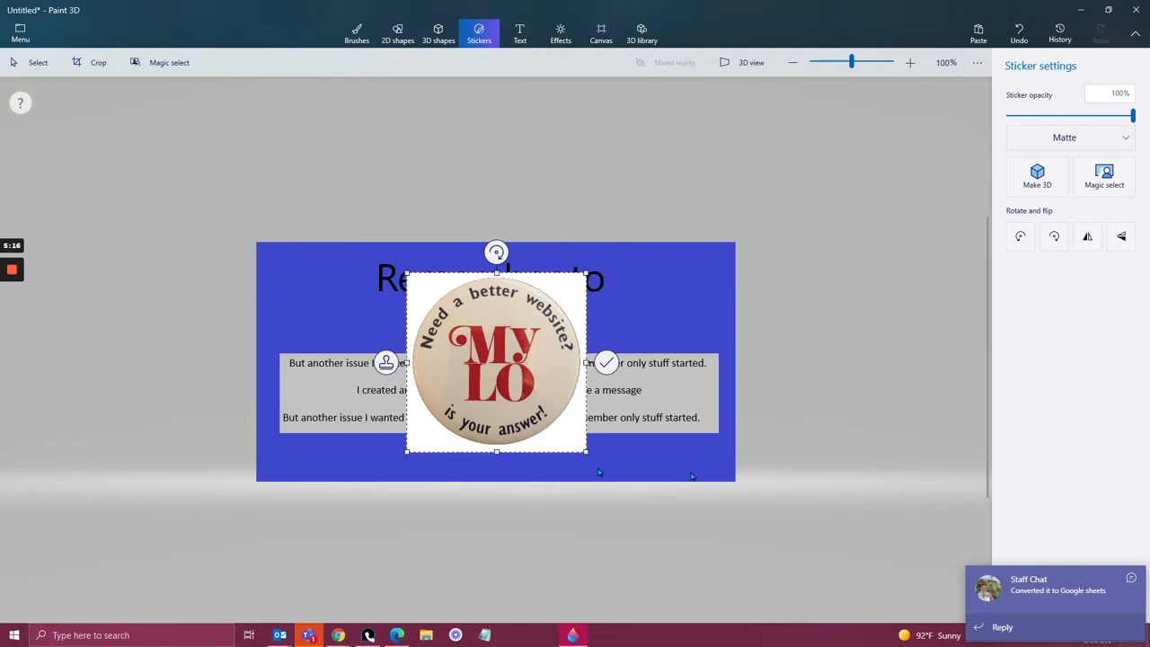
Shrink the MyLO sticker and move it to the banner's top-left corner beside the headline
drag(496, 359, 539, 404)
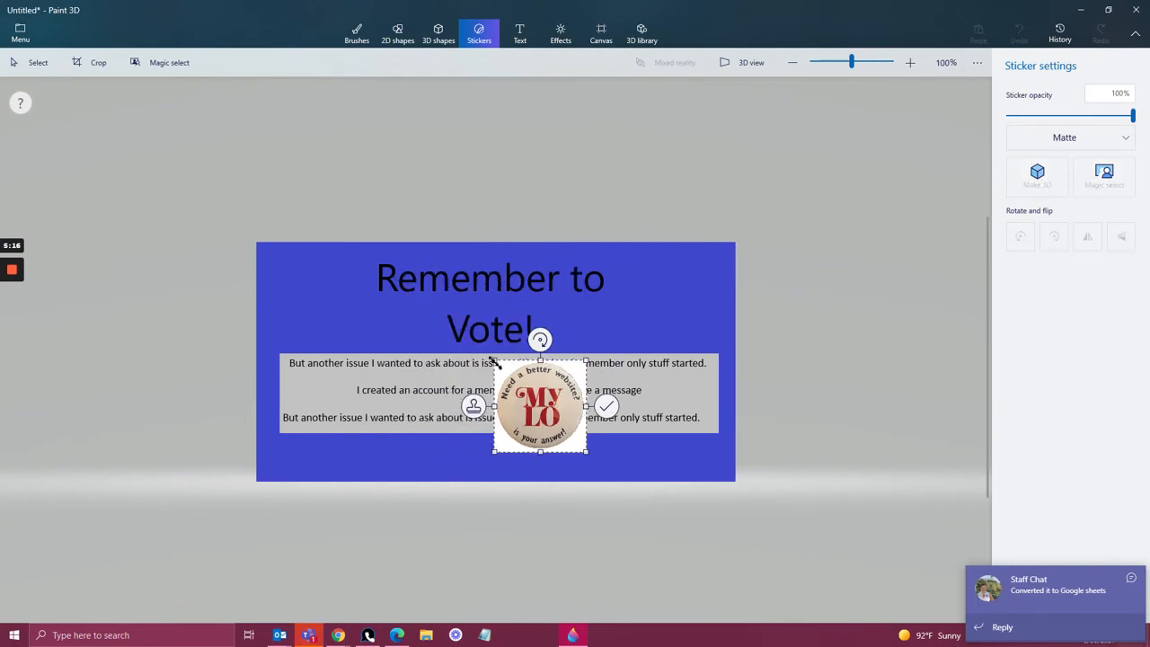
drag(539, 405, 320, 296)
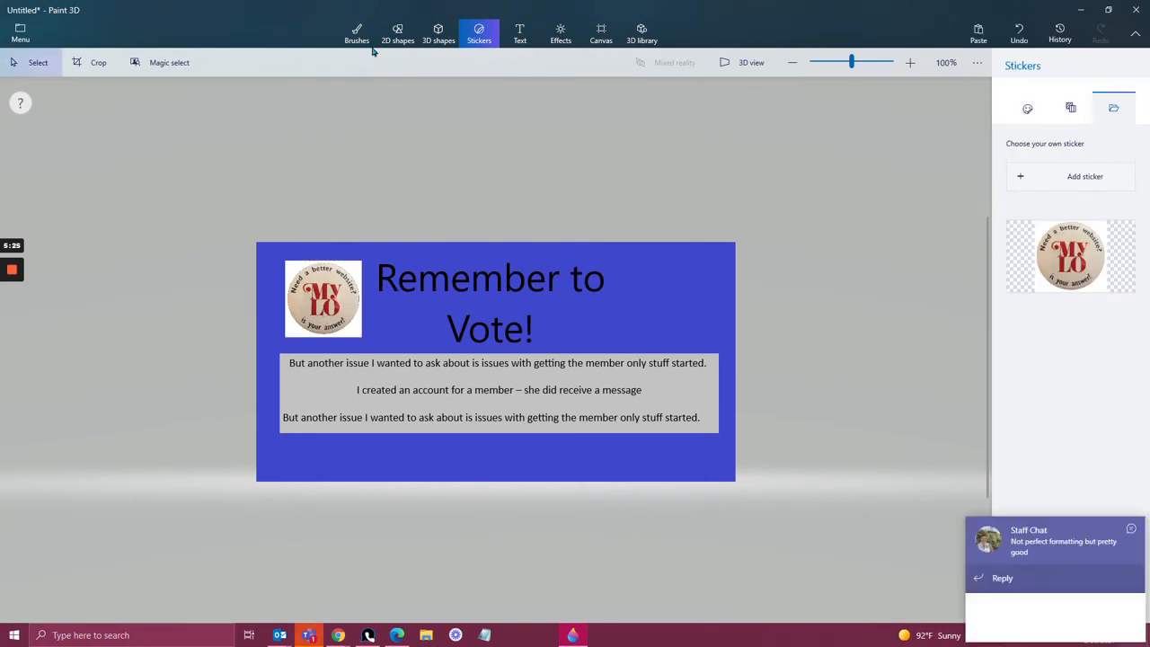
click(355, 32)
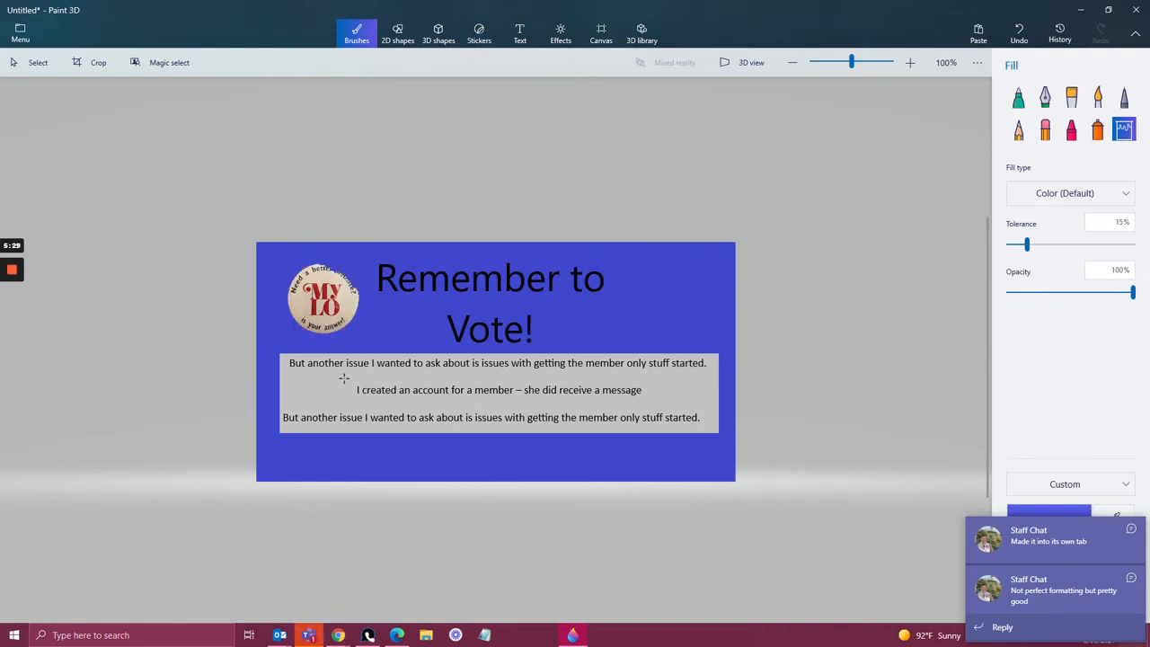
mouse_move(114, 464)
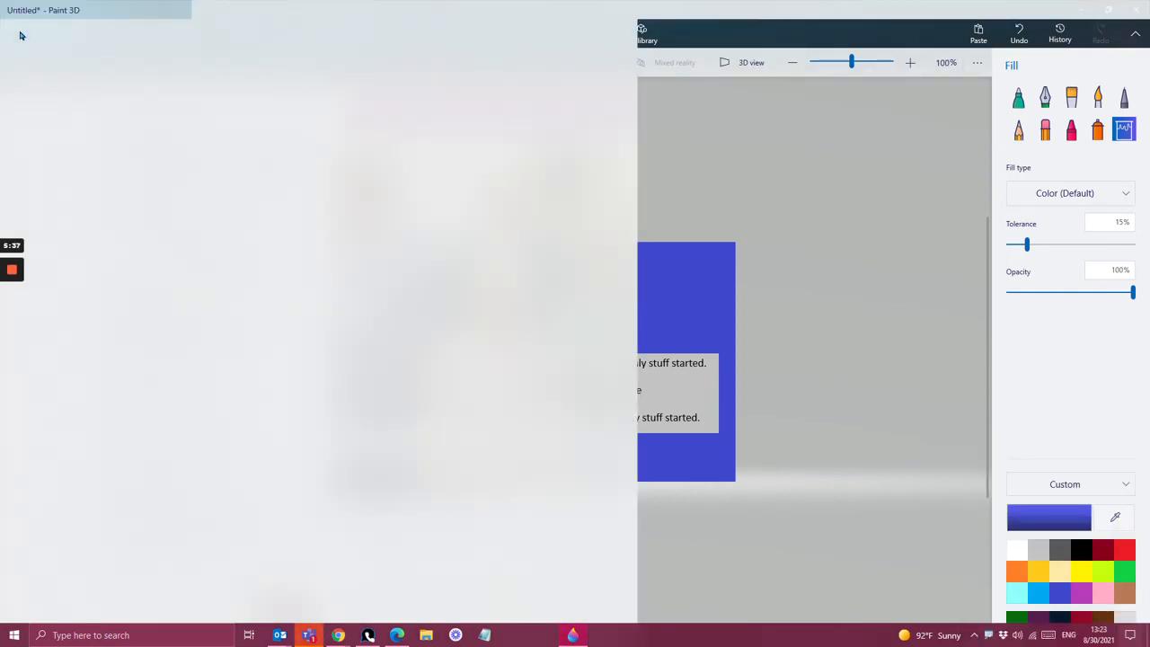
Save a copy as a 2D PNG image named 'Untitled slideshow example'
click(43, 183)
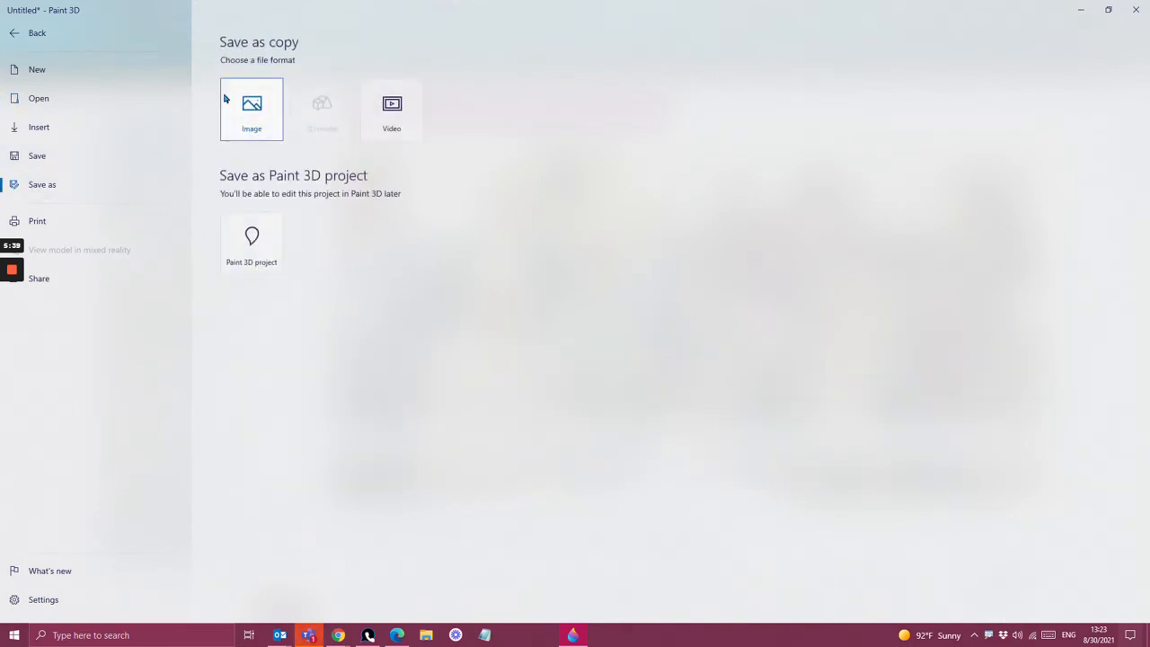
click(36, 32)
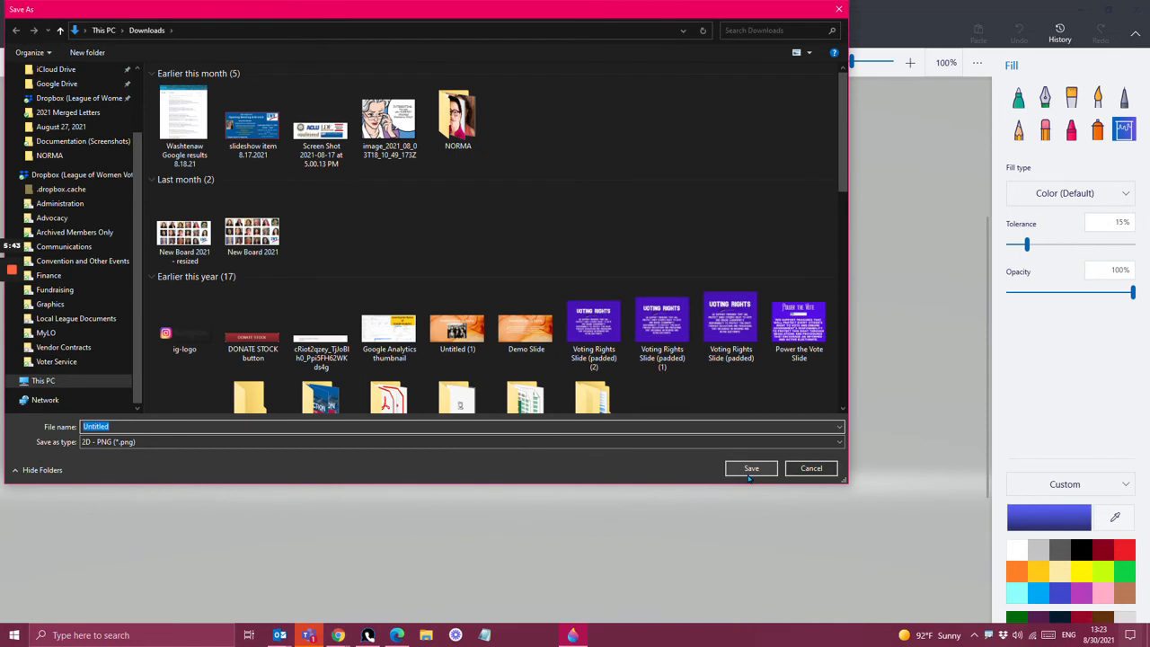
text(slid)
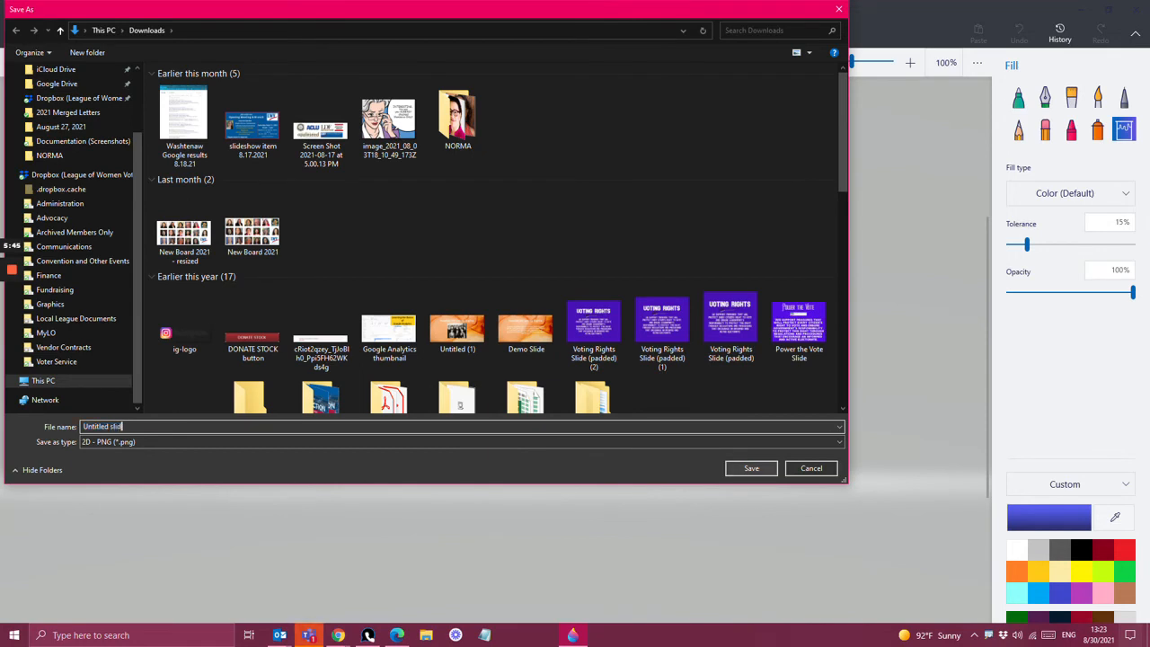
text(slideshow s)
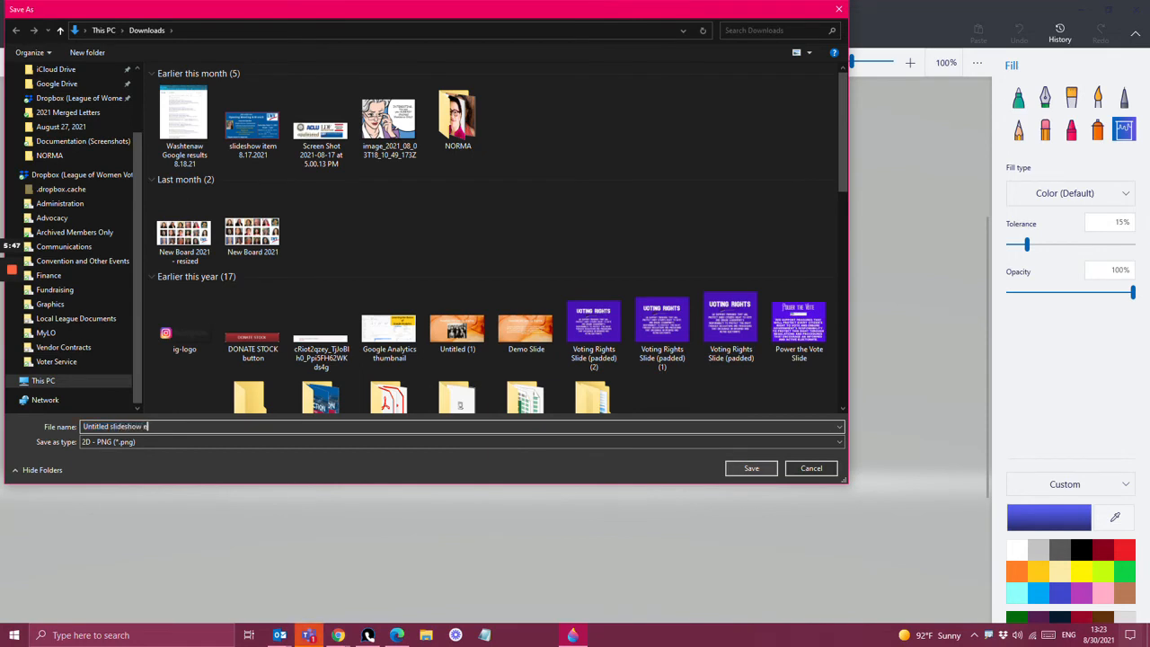
text(xample)
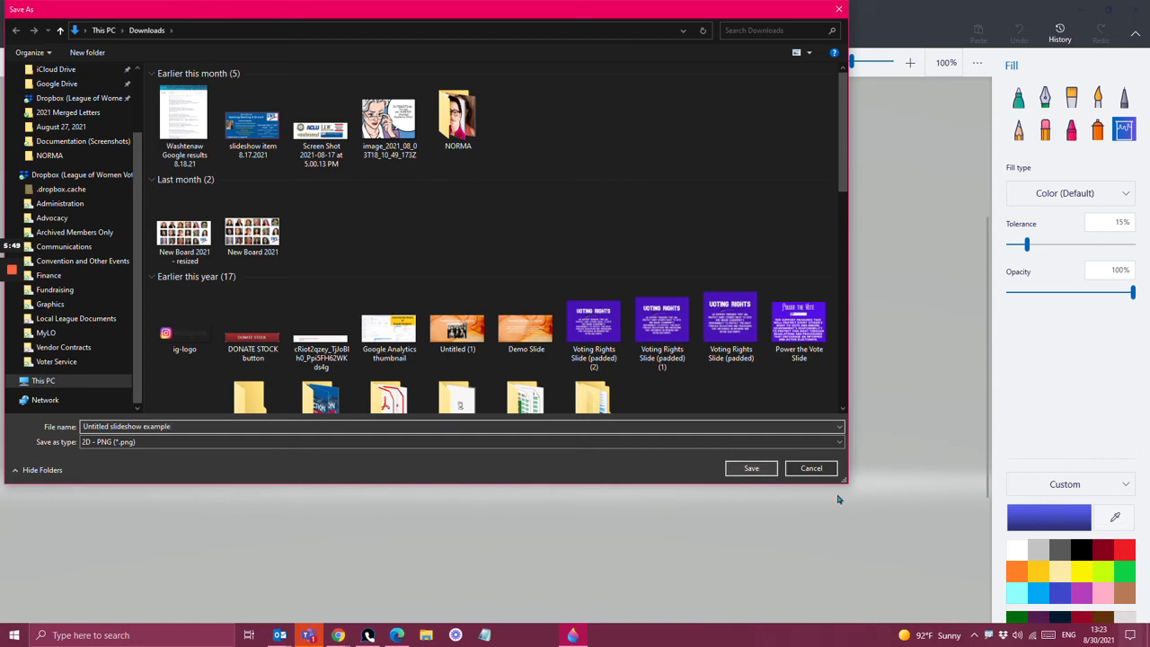
click(810, 467)
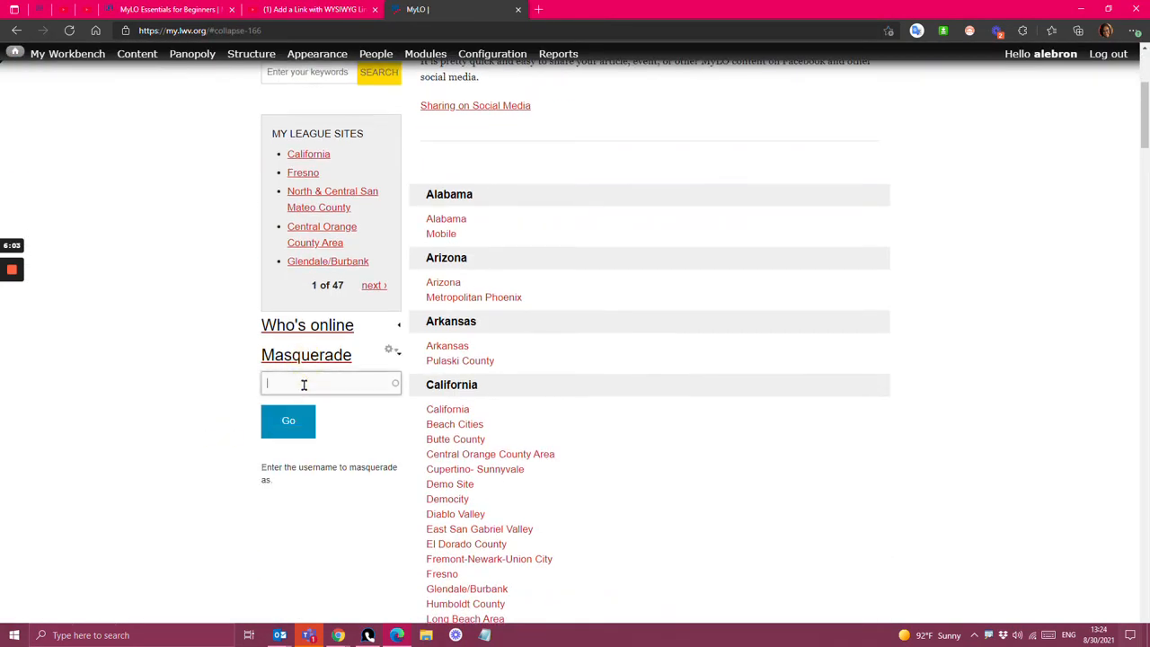
Masquerade as the 'lwvc-' demo account chosen from the Masquerade block suggestions
text(lwvc-)
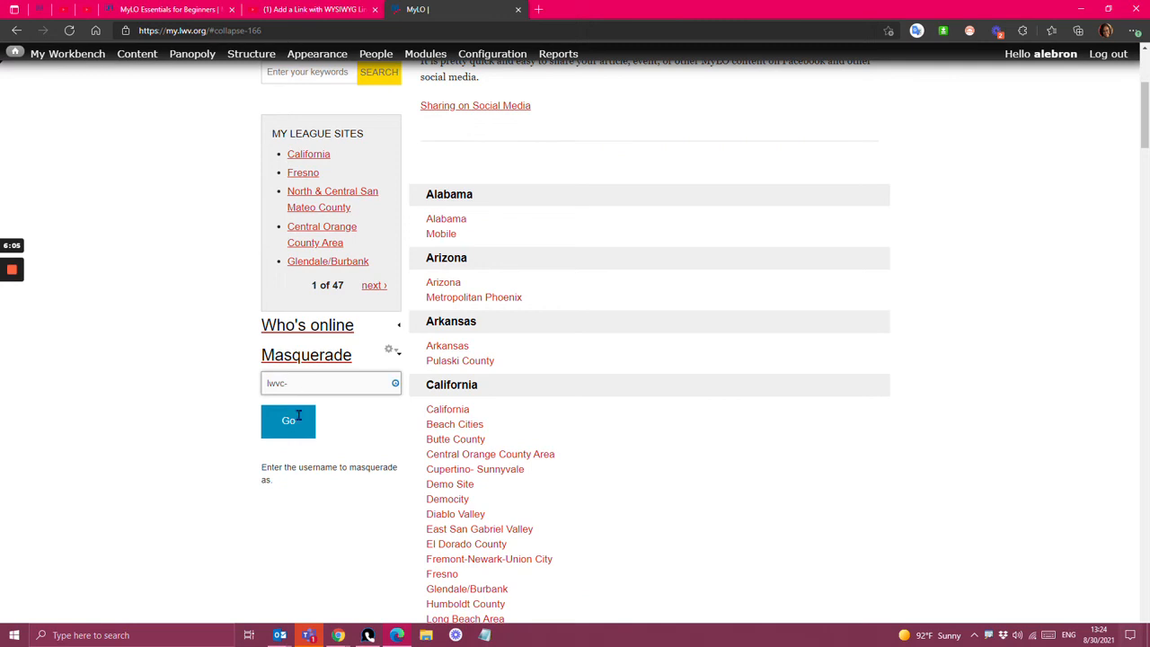
click(288, 420)
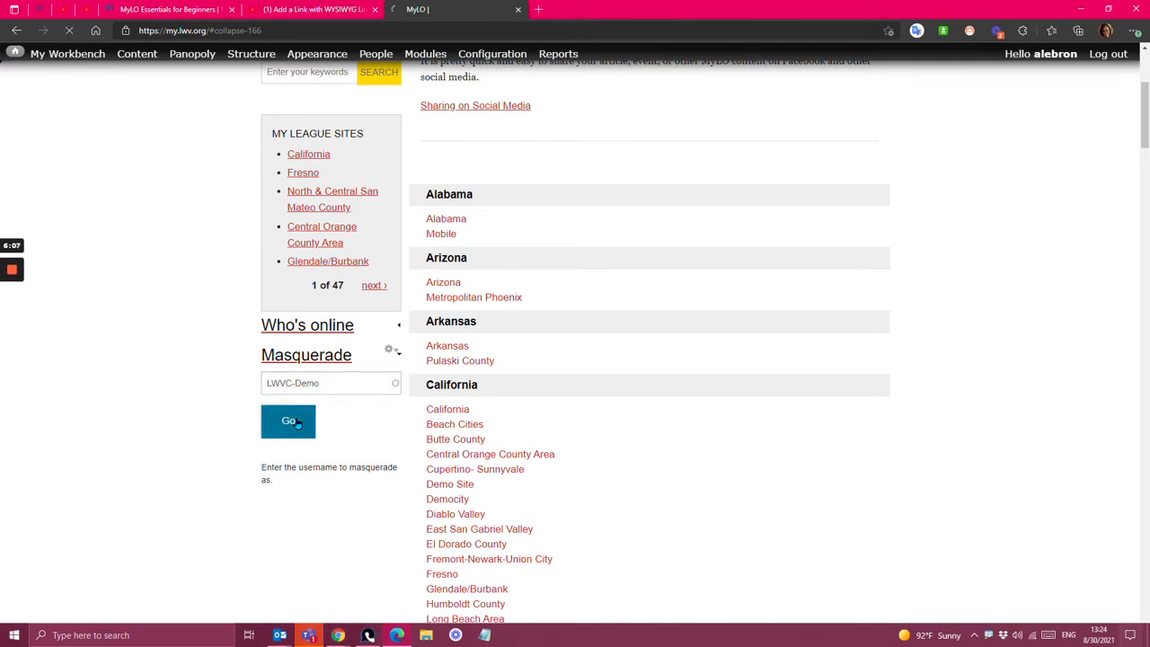
click(287, 420)
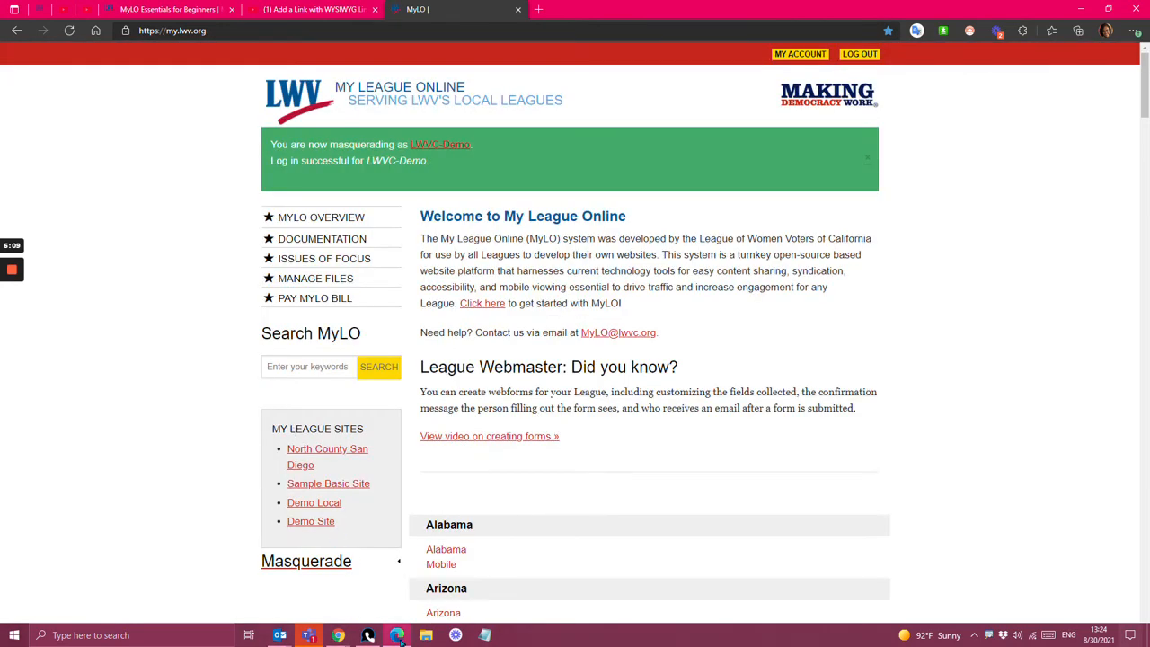
mouse_move(174, 488)
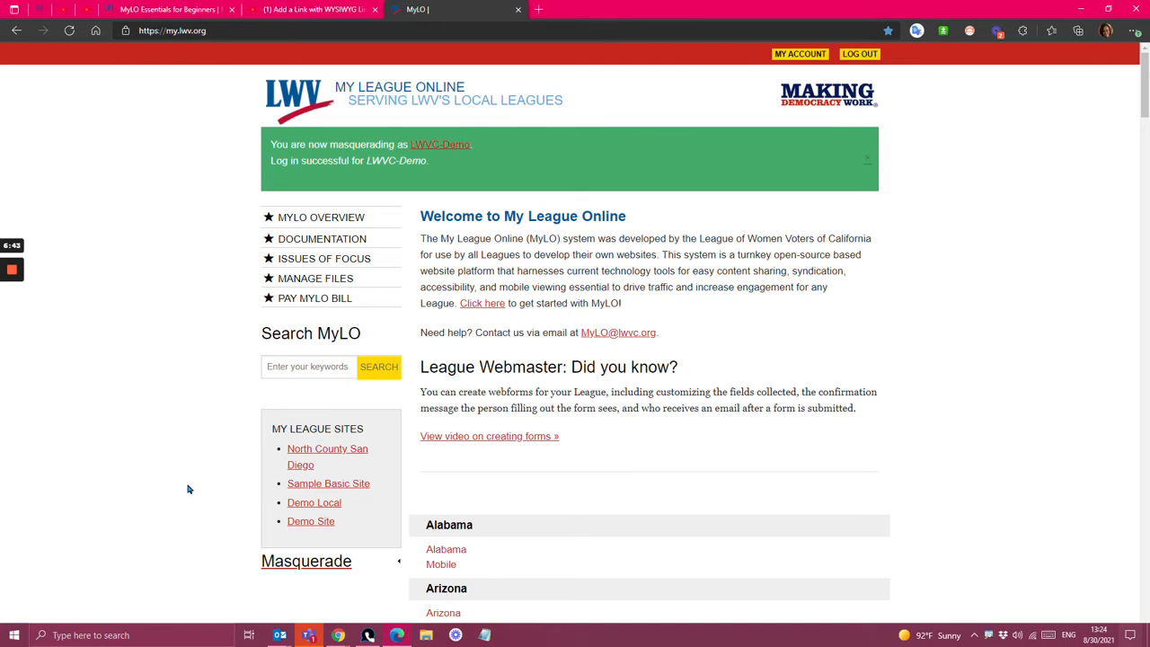
scroll(down, 3)
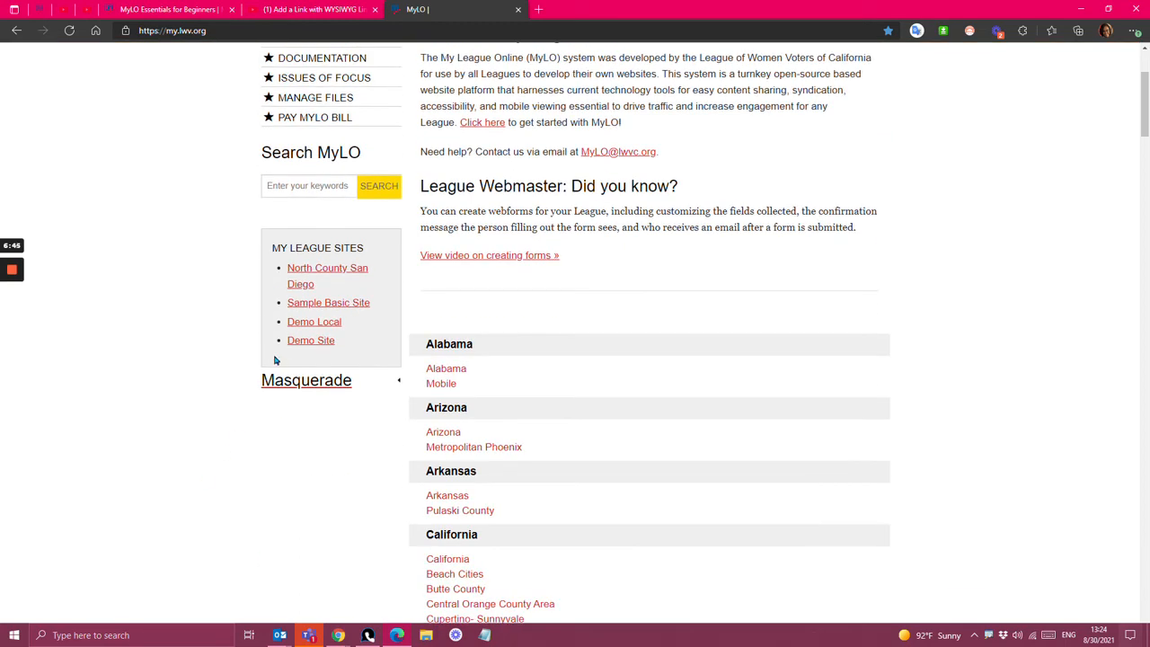
Go to the Demo Site's Create Slideshow Item form and browse for the Slideshow Image
click(311, 340)
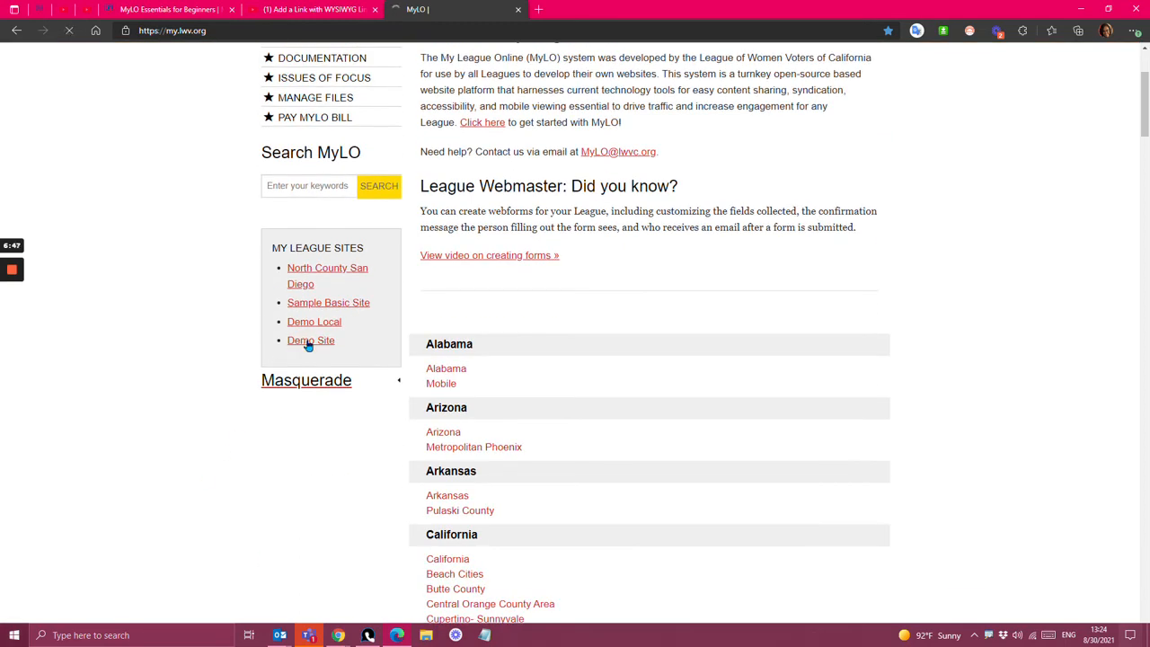
click(311, 339)
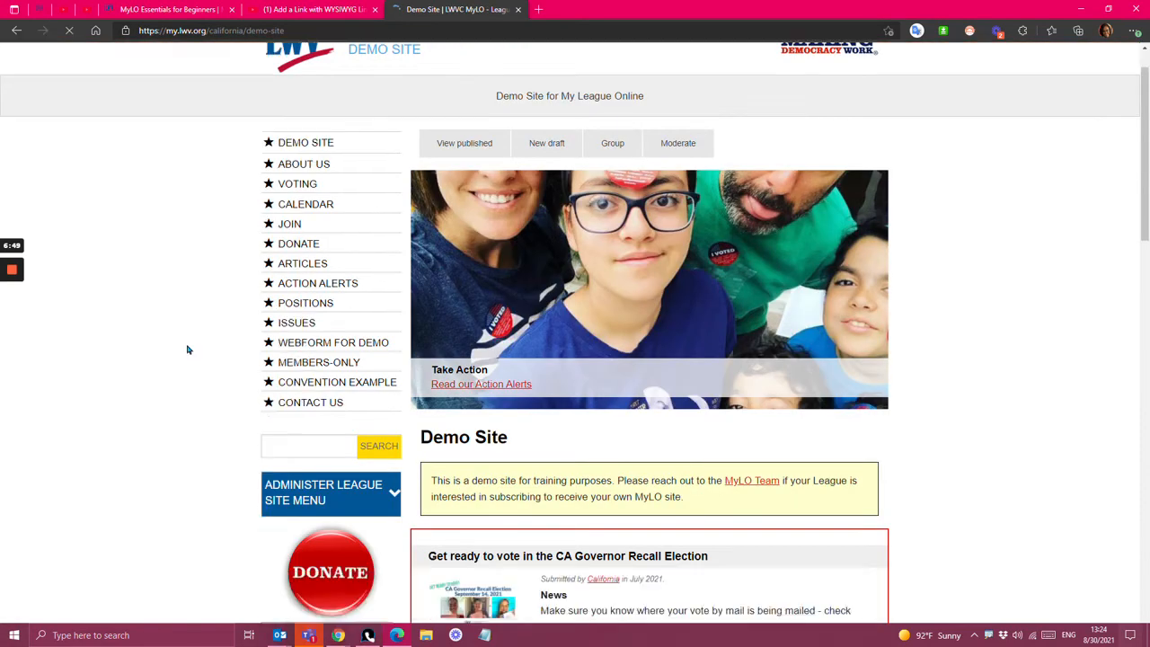
click(323, 492)
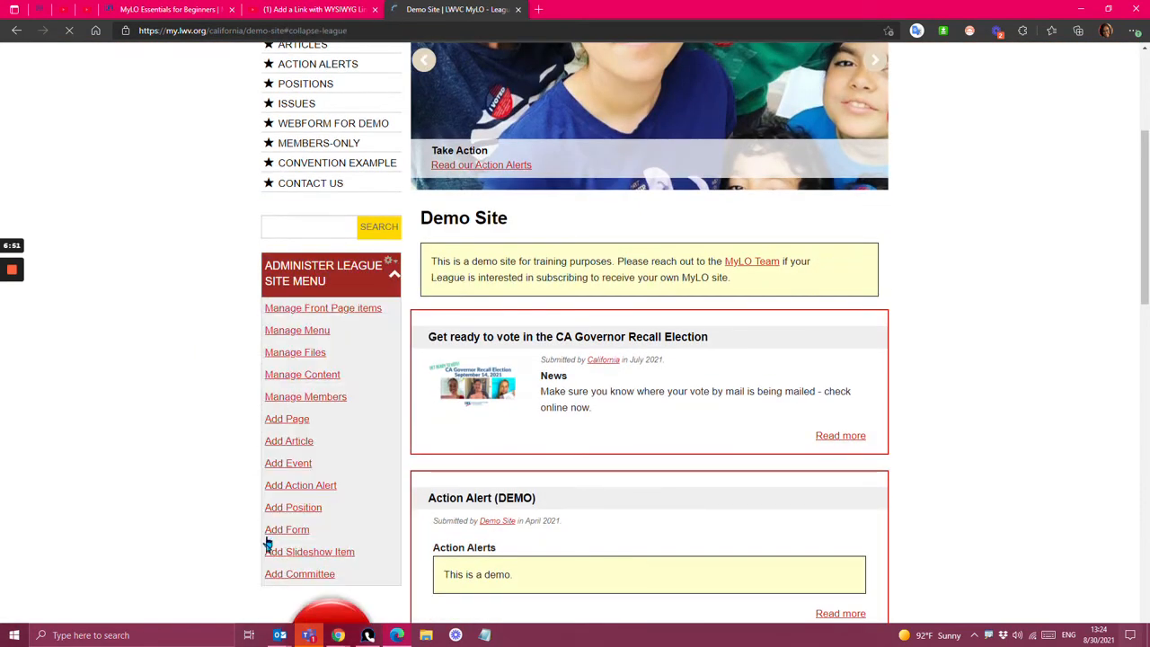
click(309, 551)
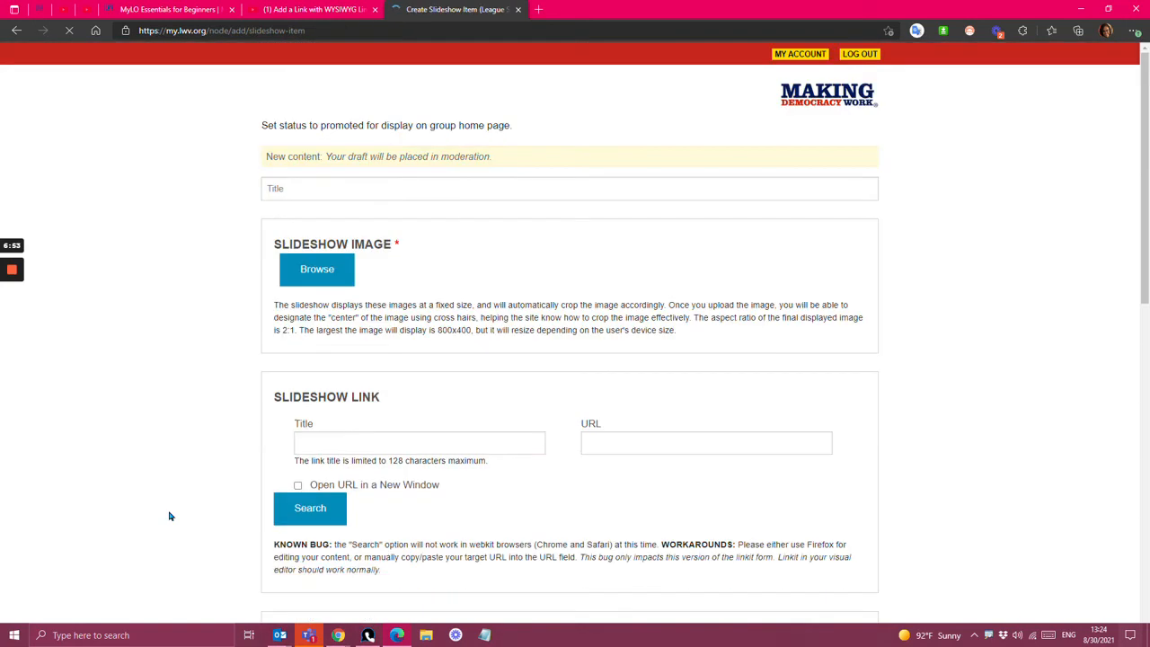
click(316, 270)
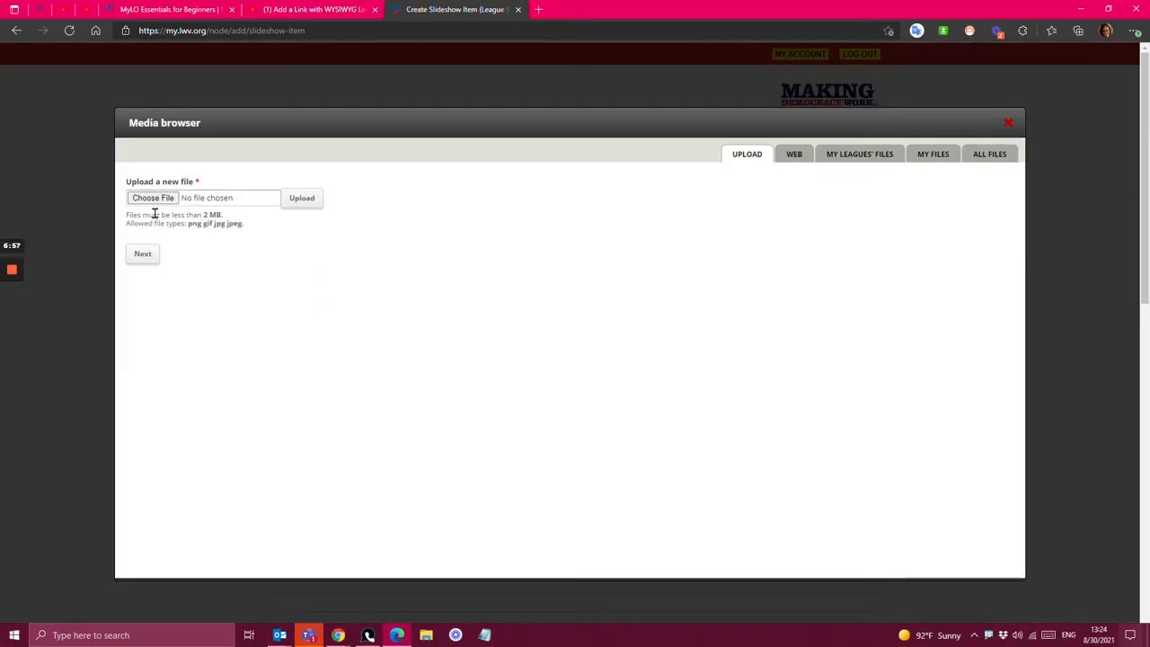
Look through the Downloads and Pictures folders for the banner file to upload
click(153, 197)
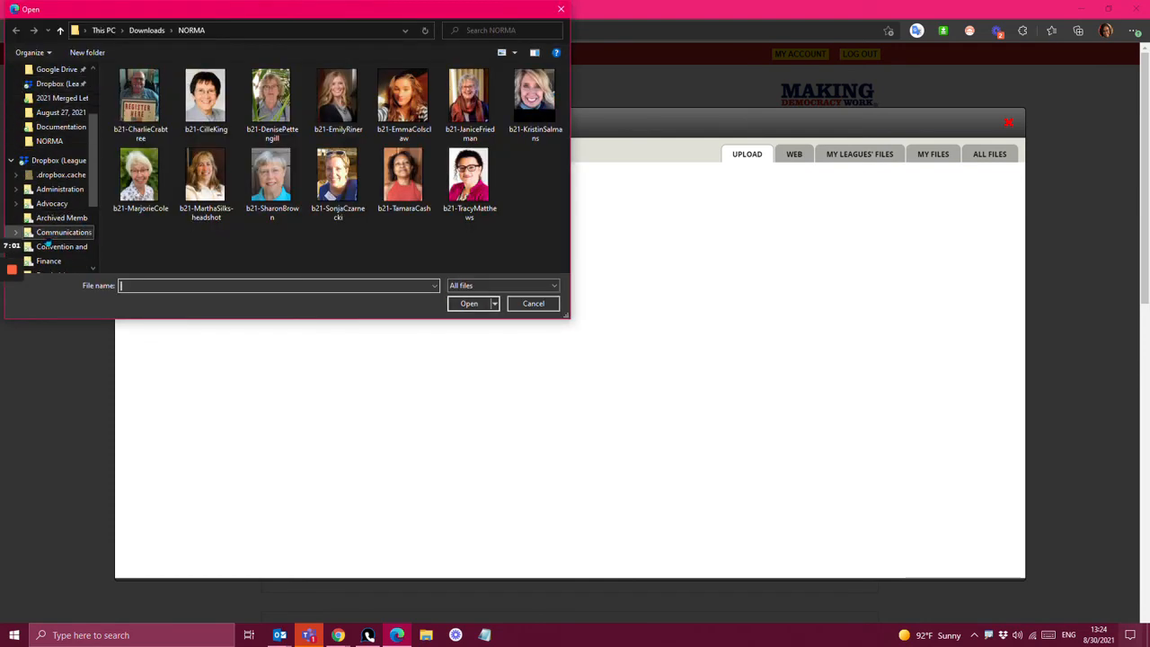
scroll(down, 3)
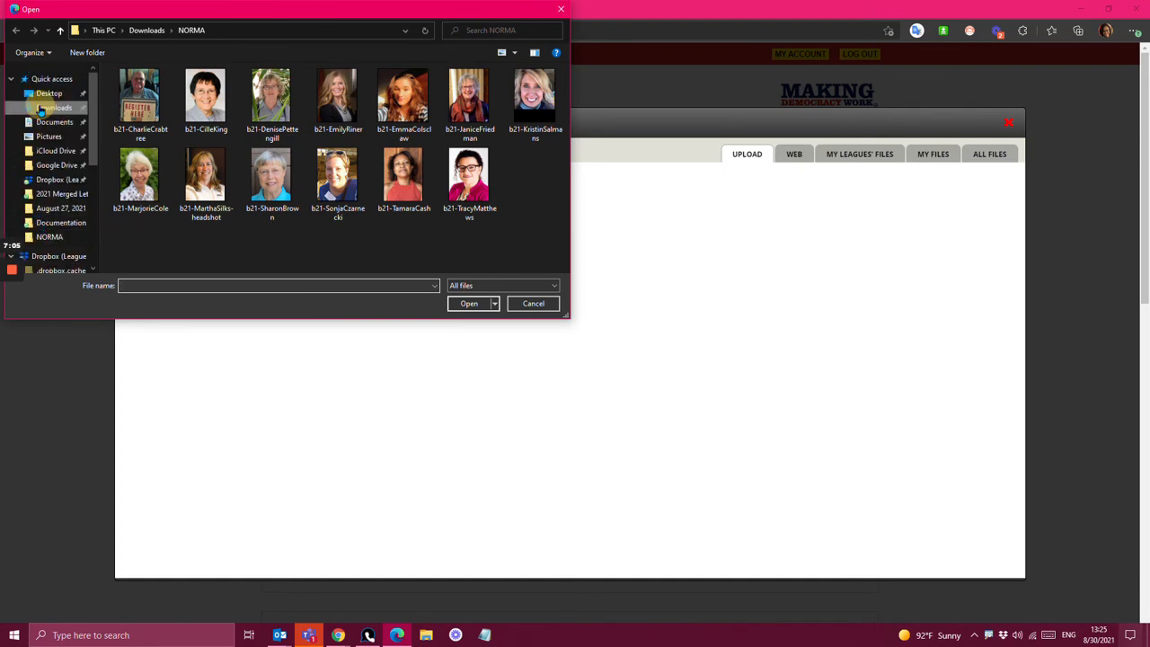
click(53, 108)
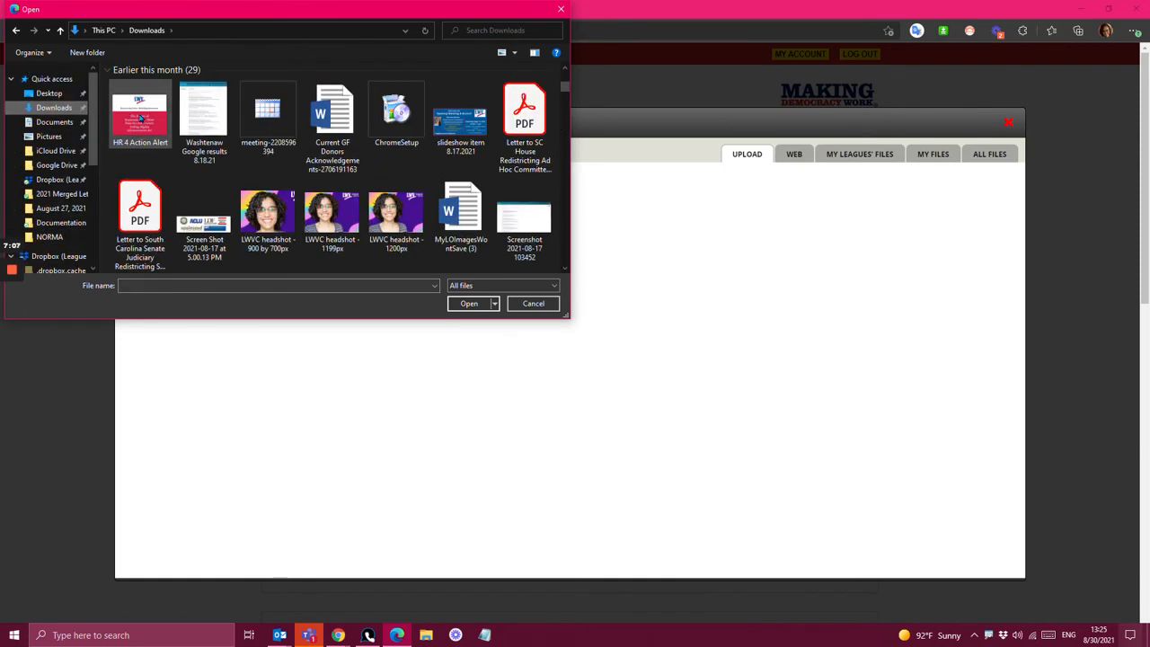
mouse_move(140, 111)
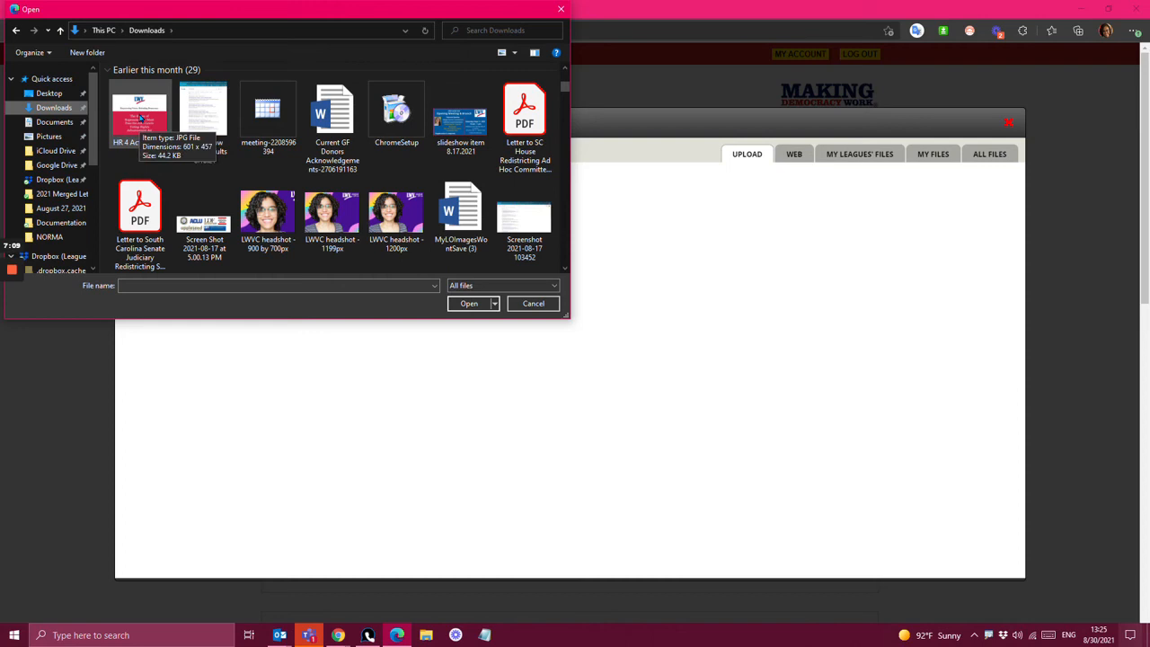
text(unt)
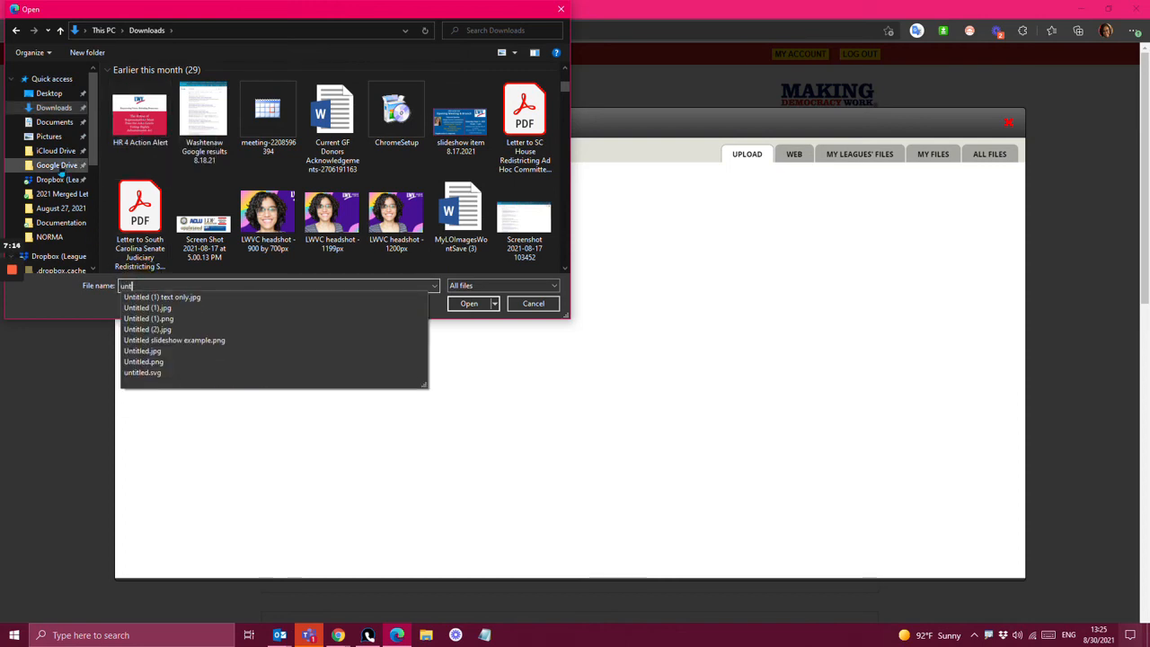
click(49, 136)
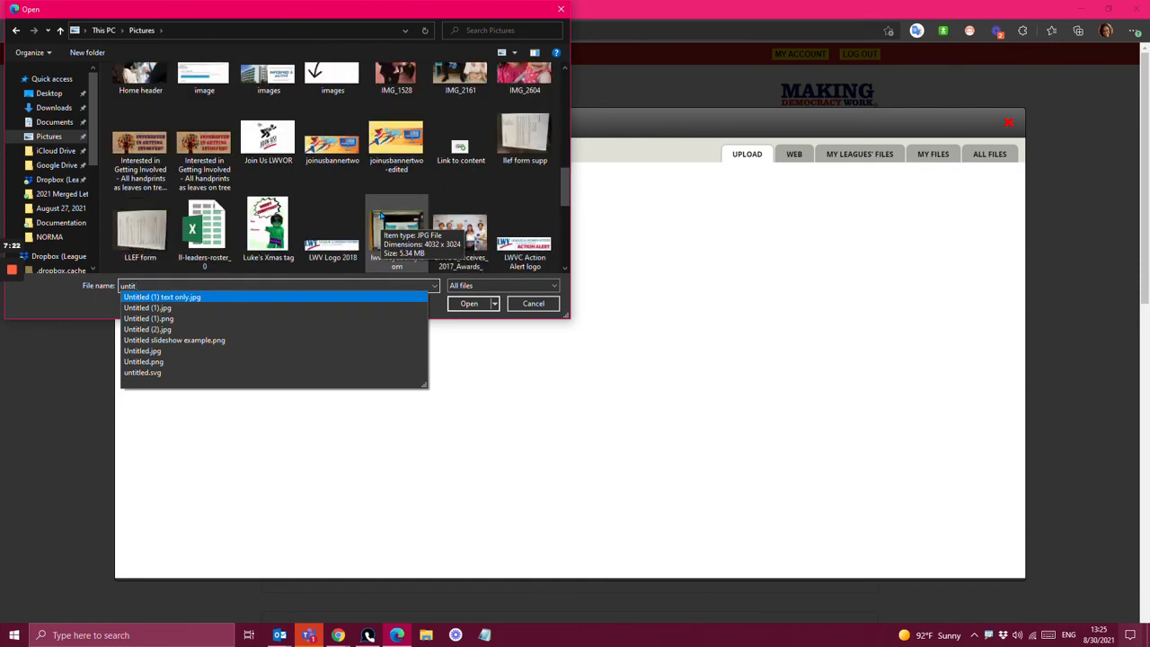
scroll(down, 3)
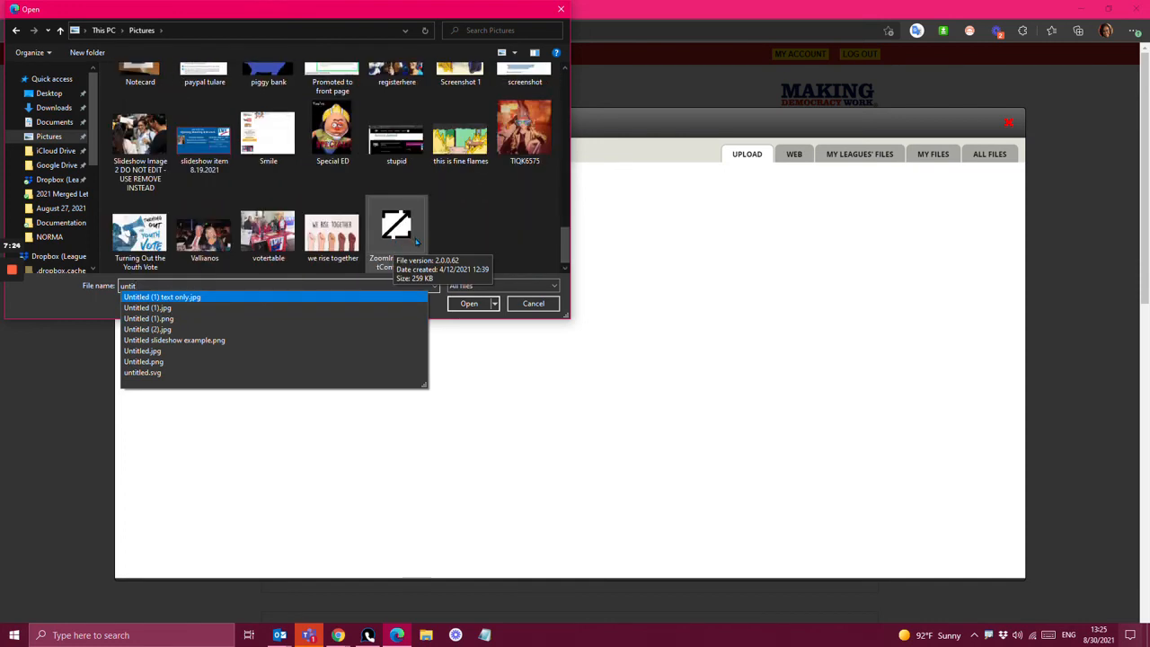
scroll(up, 3)
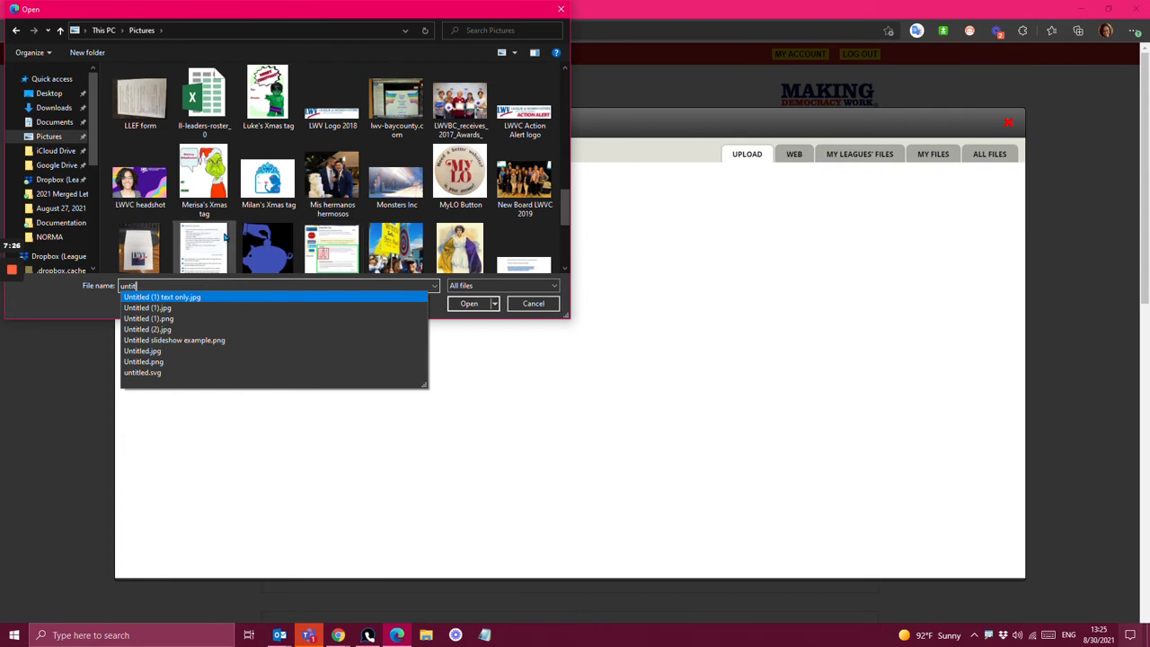
scroll(up, 3)
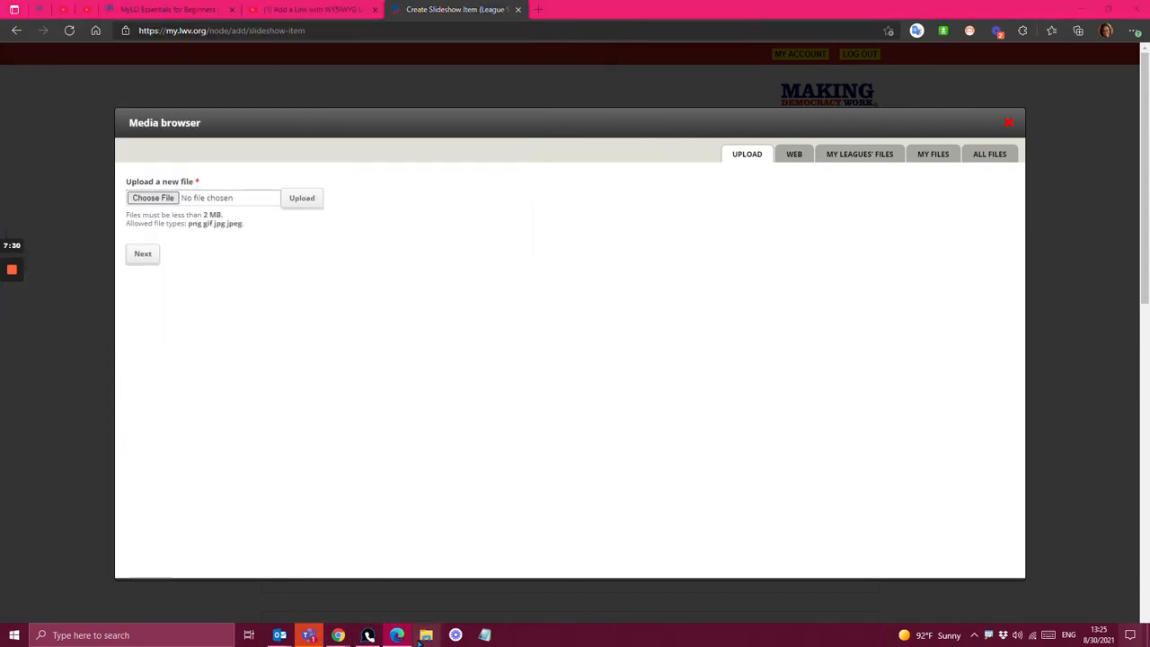
Select 'Untitled slideshow example.png' from the frequent folders and proceed to the storage step
click(153, 197)
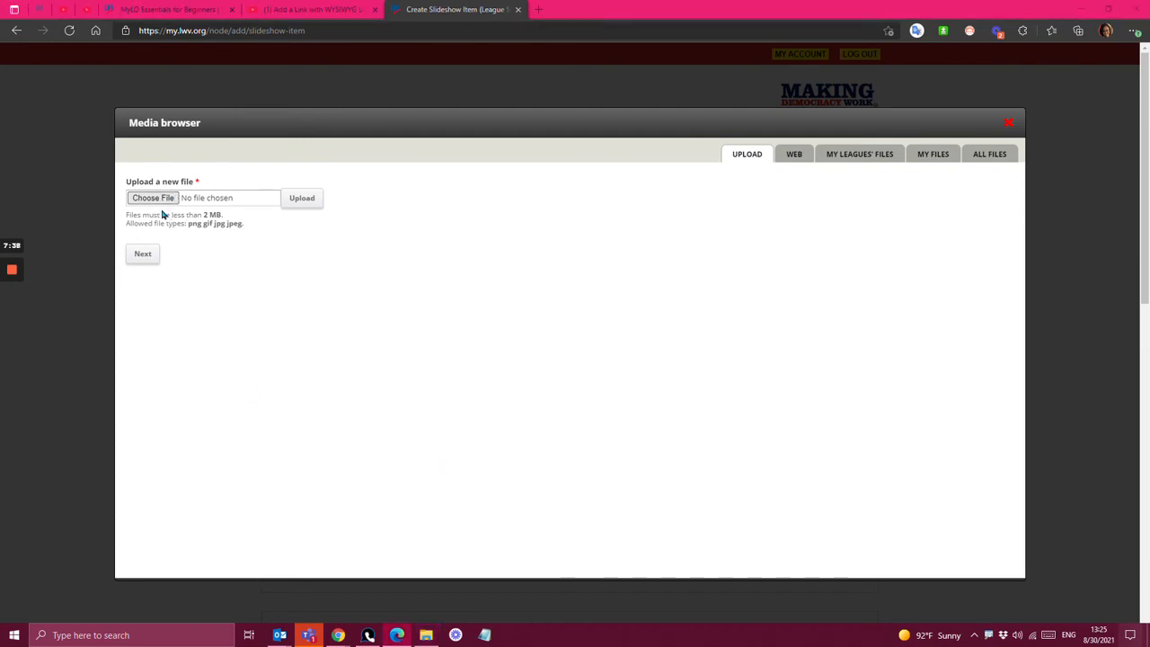
click(151, 197)
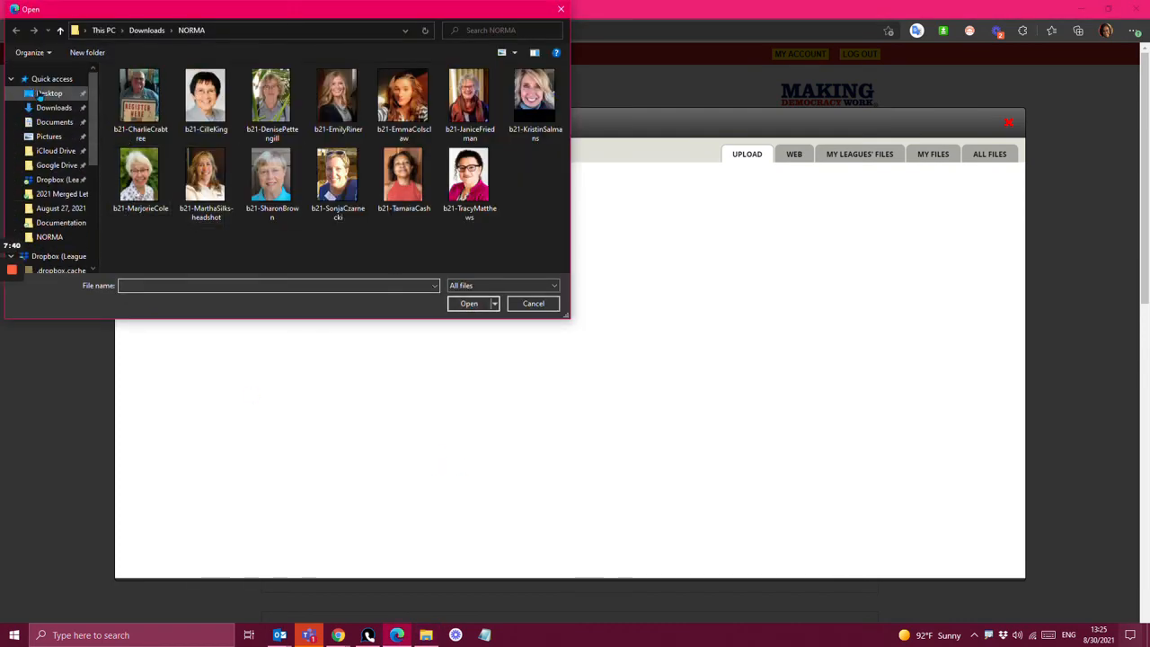
click(51, 79)
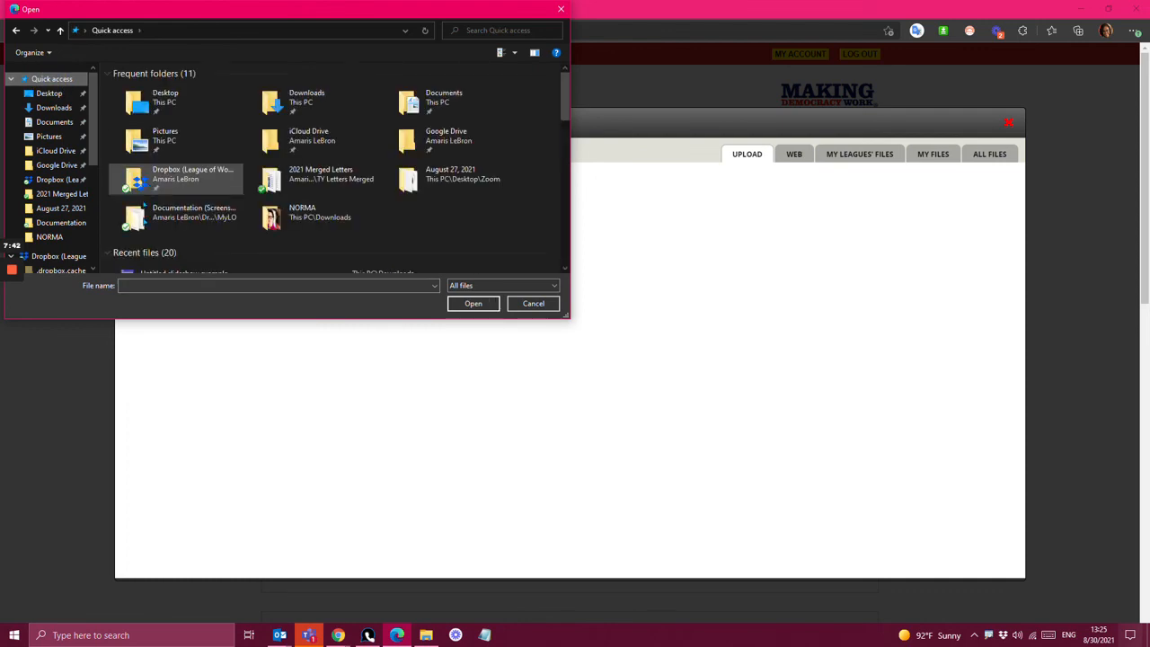
click(472, 302)
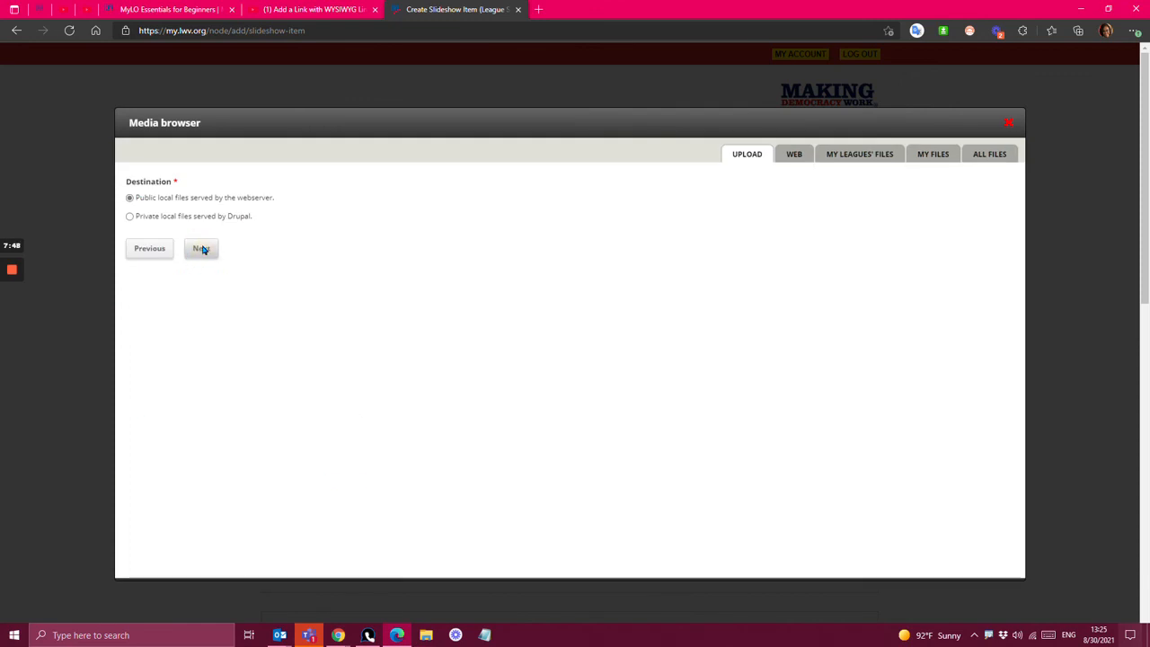
Keep Public local files, give the image alt text 'Slideshow' and tag it Demo Image Delete
click(201, 248)
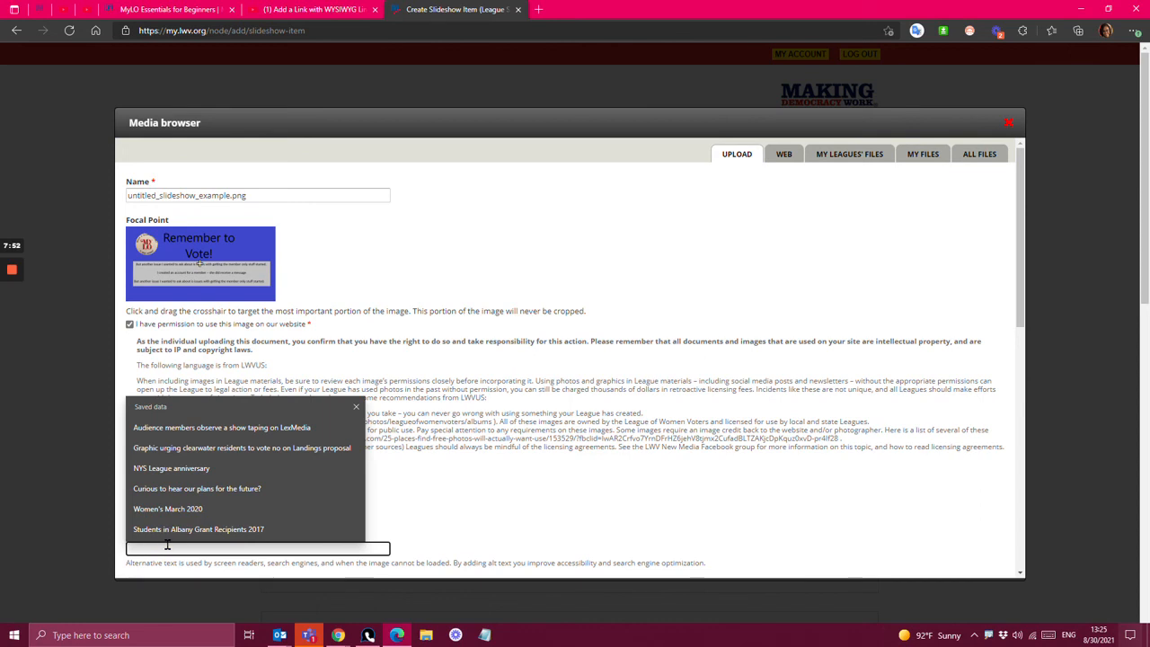
text(Slideshow)
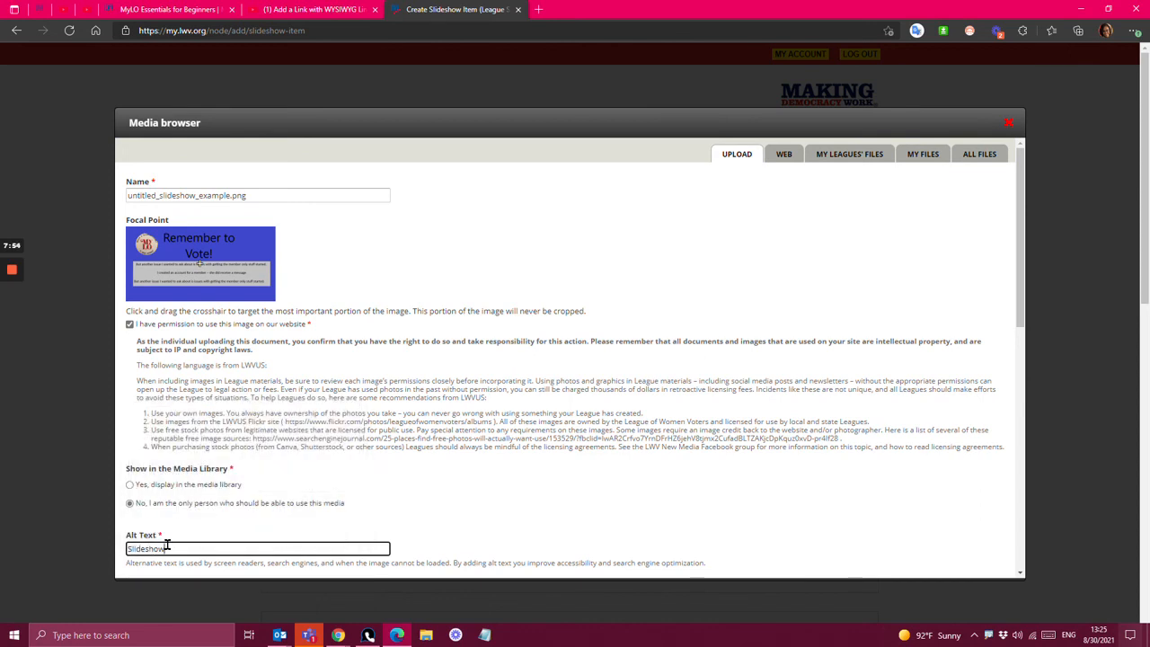
scroll(down, 3)
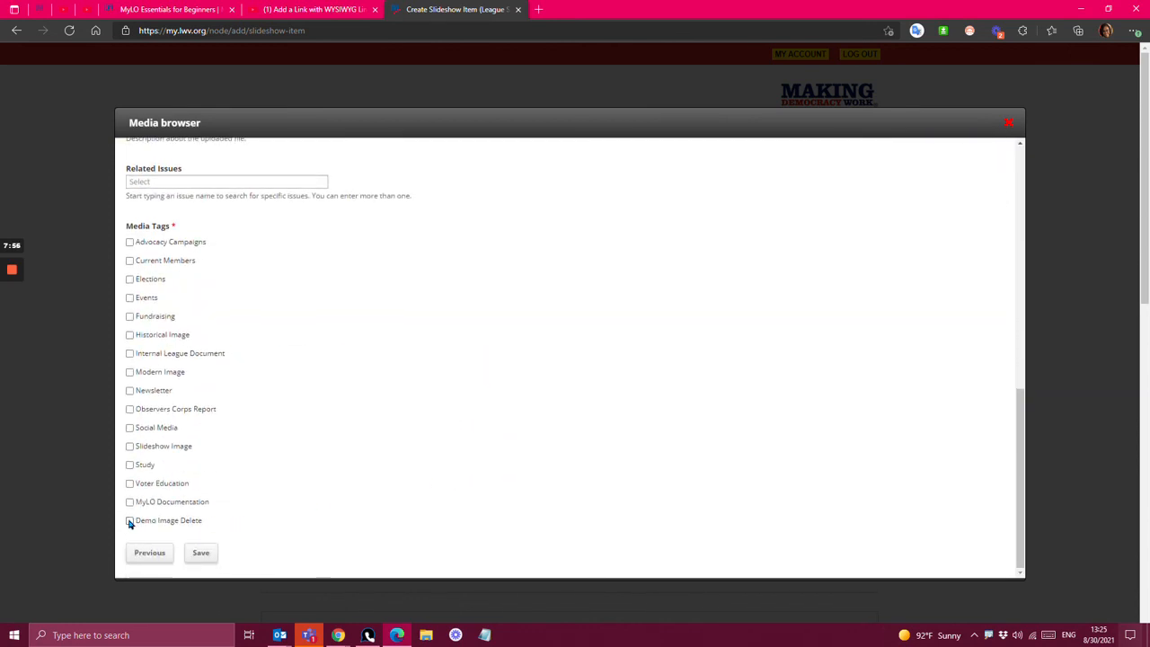
click(201, 553)
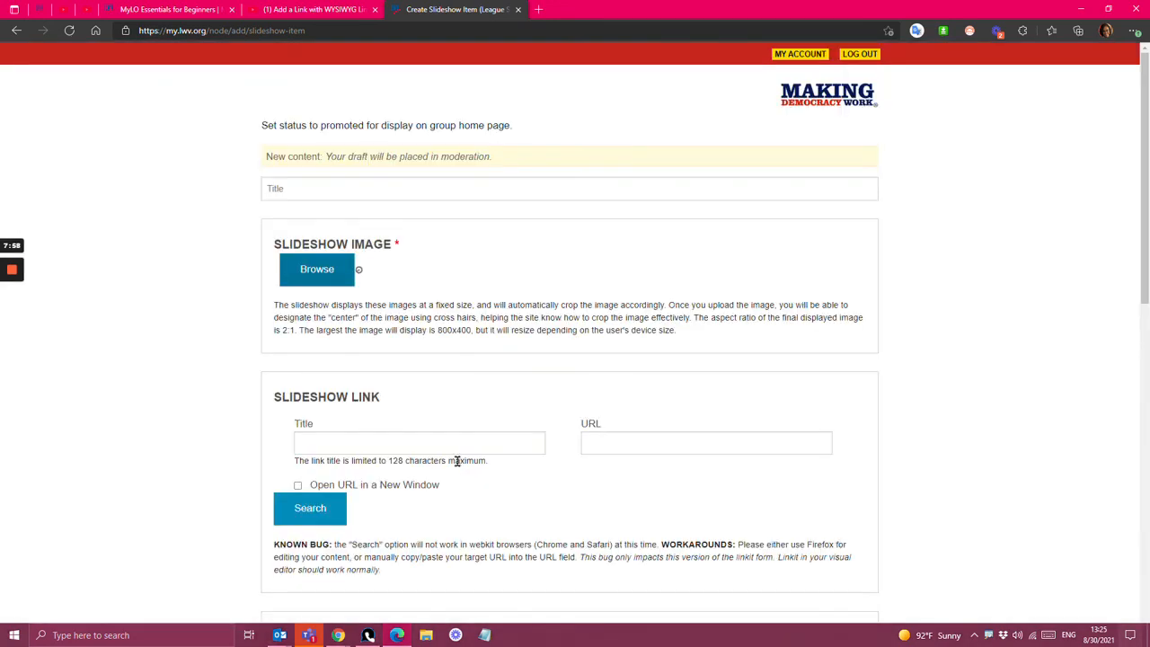
Confirm the uploaded banner as the slideshow image for the item titled 'Slideshow for Example'
click(569, 189)
text(Slideshow for Example)
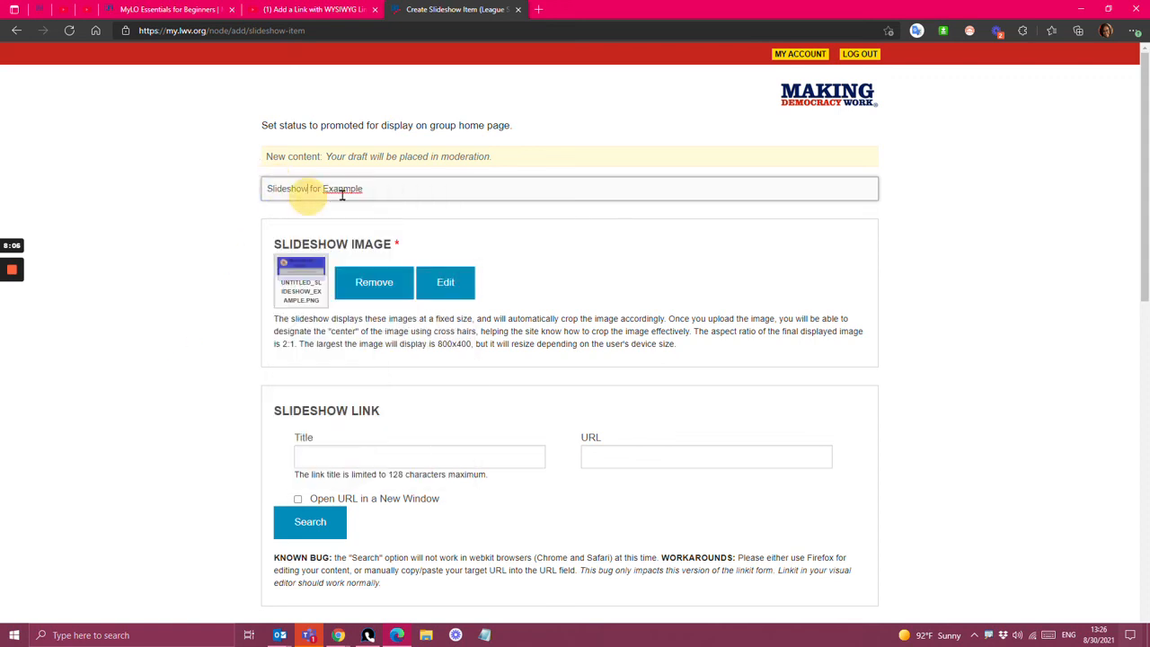
scroll(down, 3)
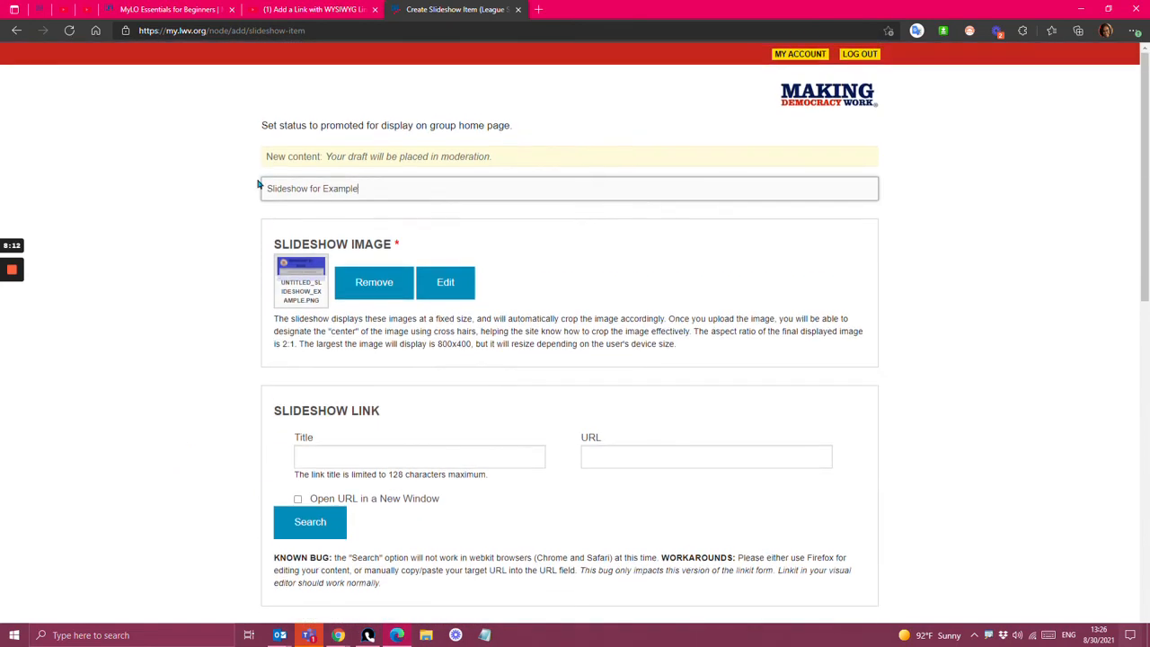
scroll(down, 3)
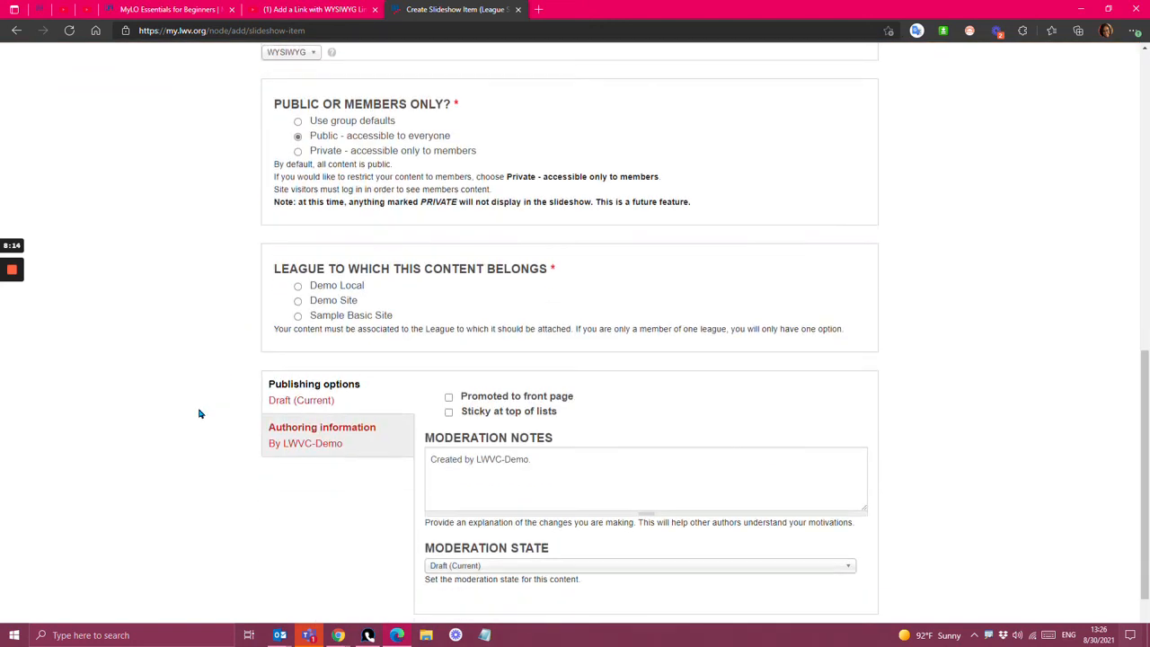
Assign the item to Demo Site, set Moderation State to Published, make it sticky, and save it
click(298, 300)
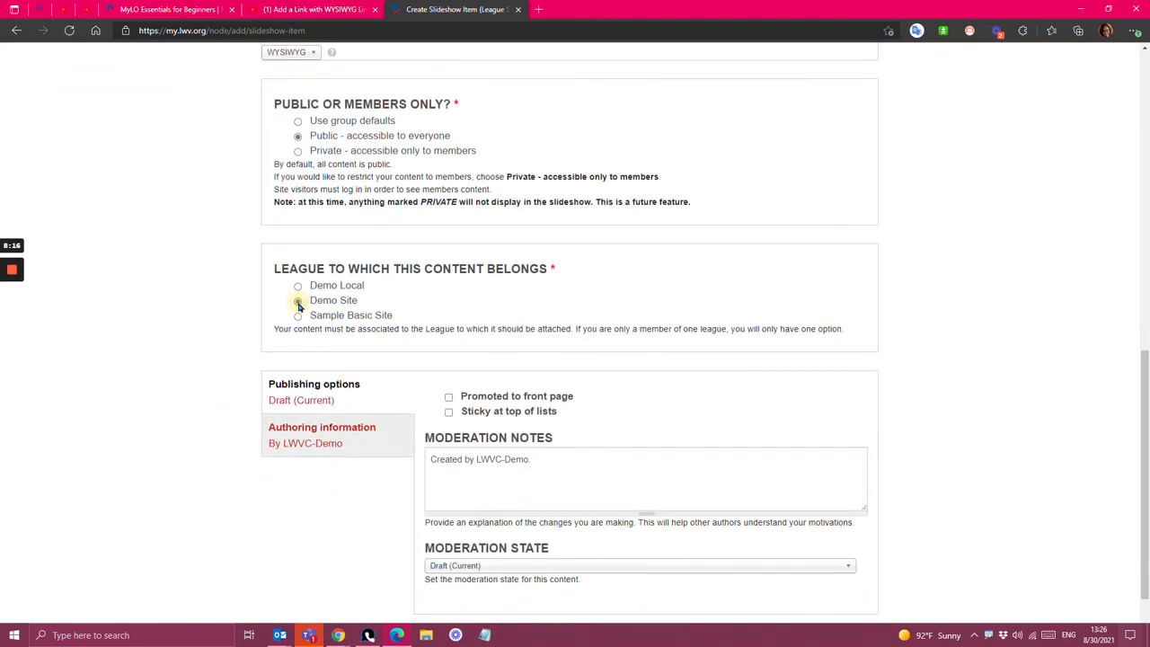
scroll(down, 3)
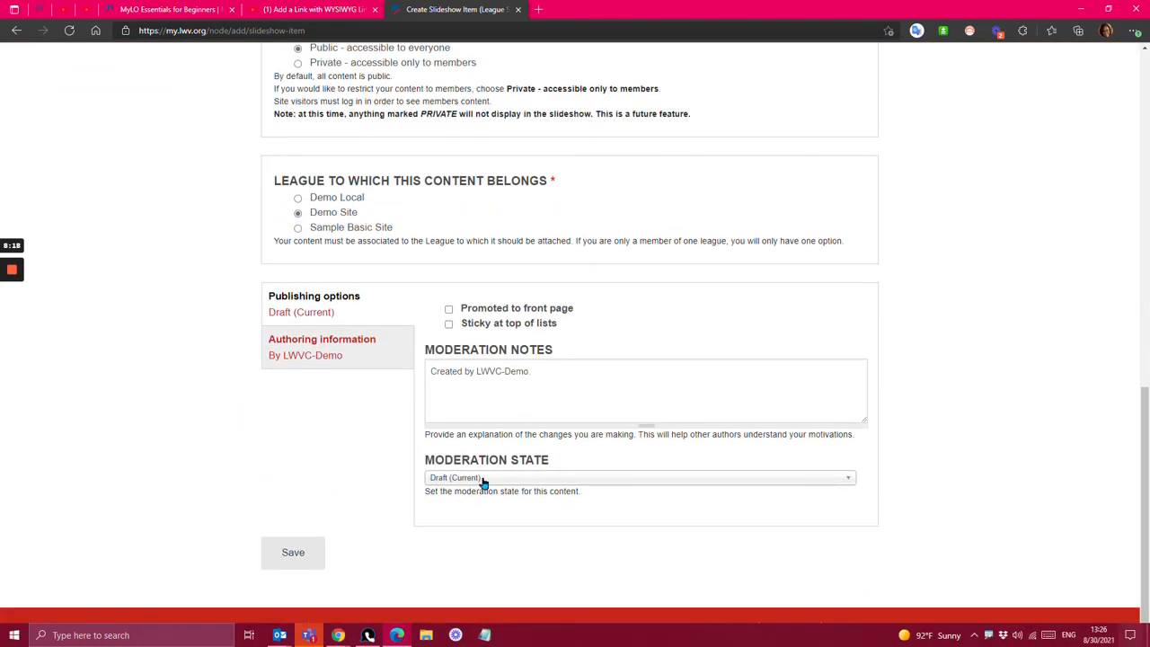
click(637, 478)
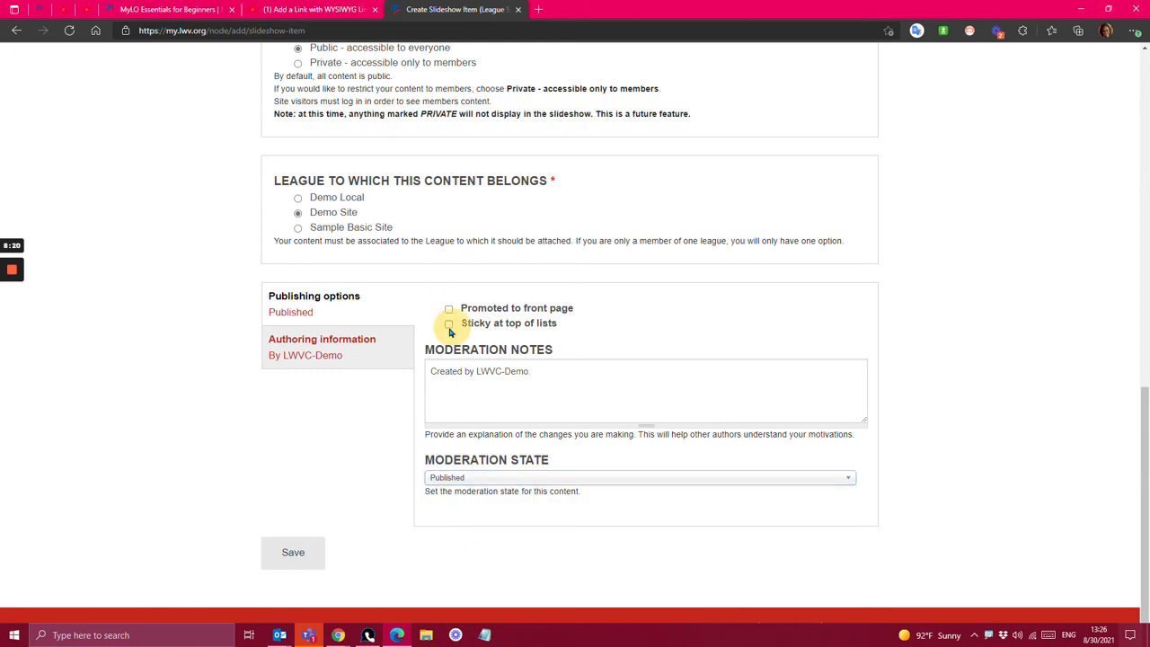
click(449, 323)
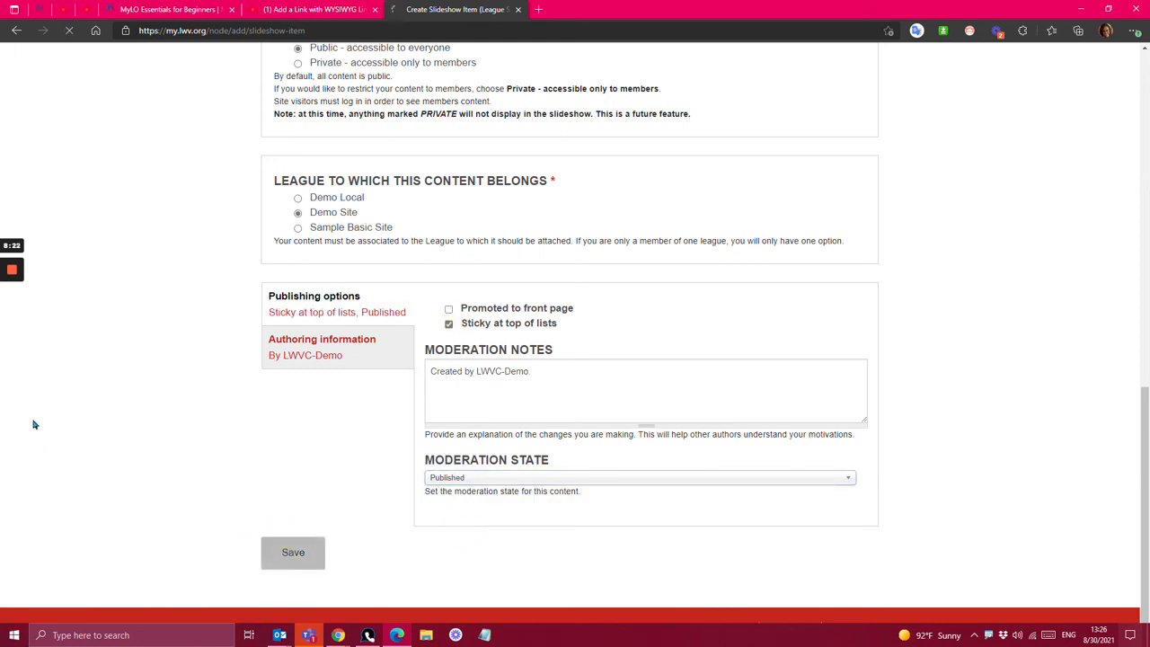
mouse_move(187, 436)
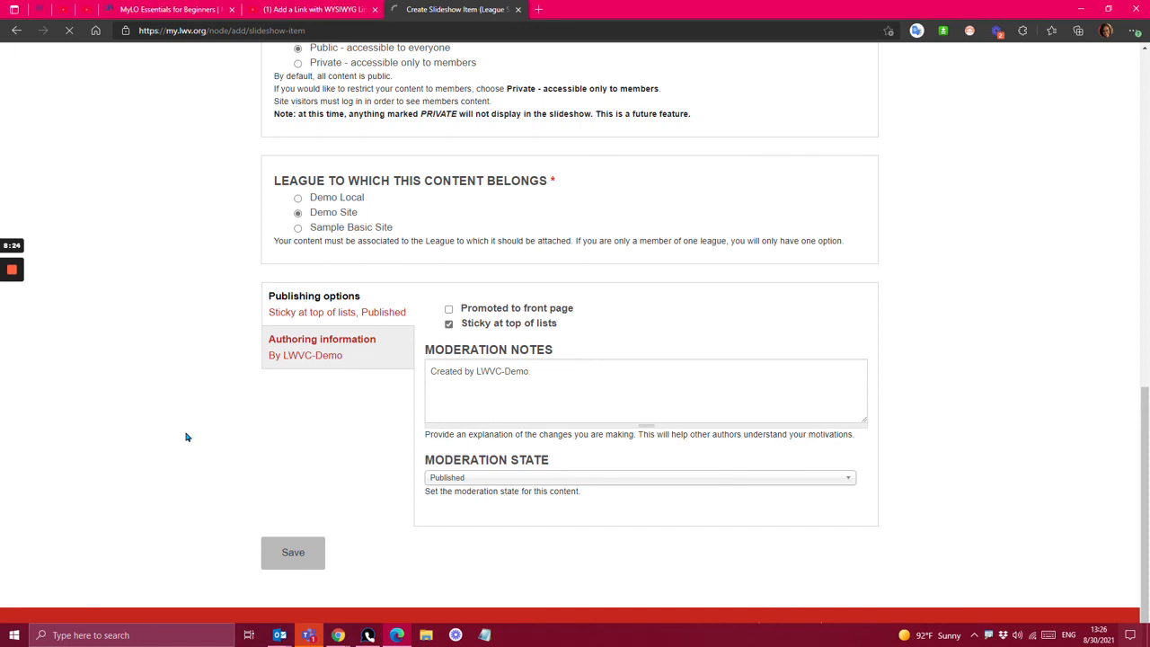
click(292, 552)
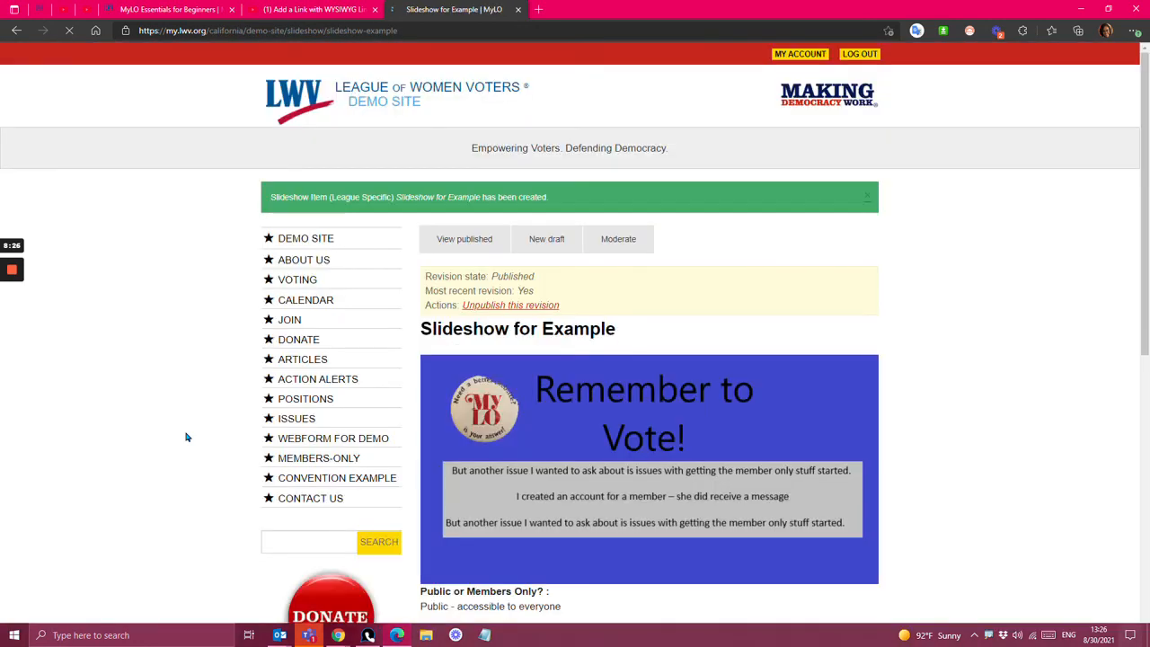
scroll(down, 3)
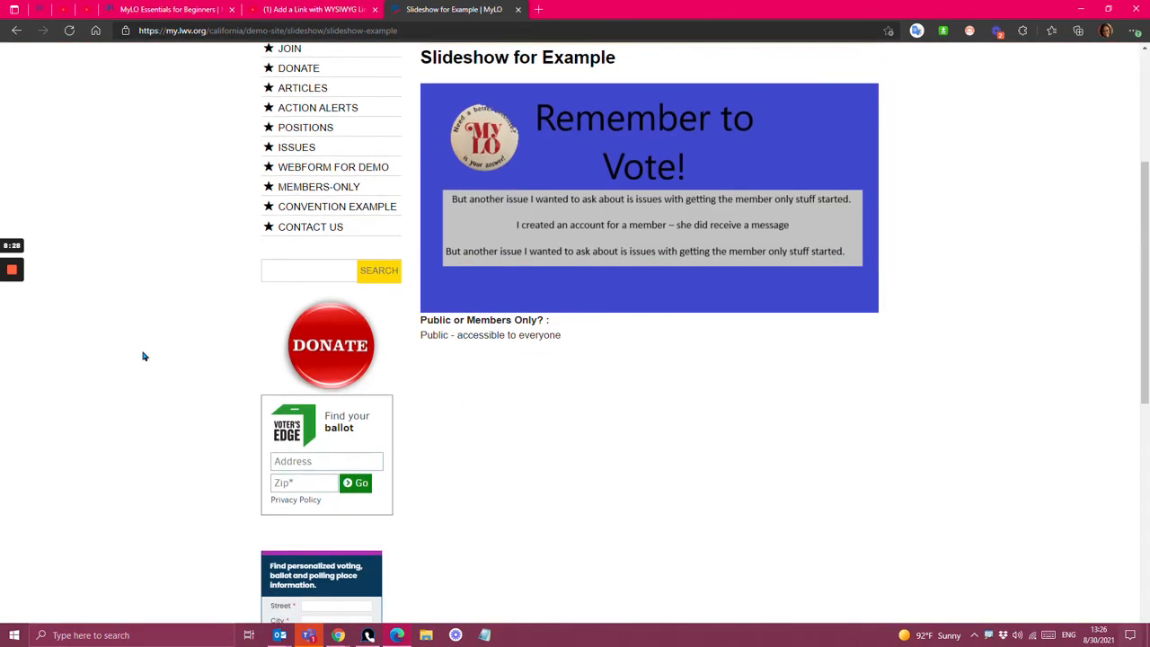